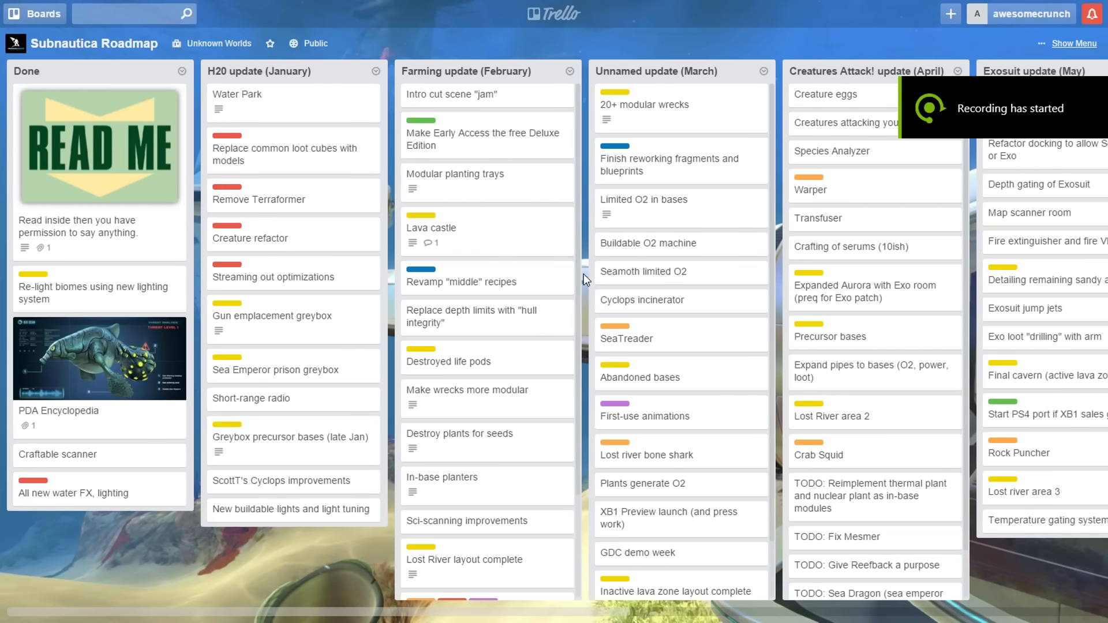
pyautogui.moveTo(588, 279)
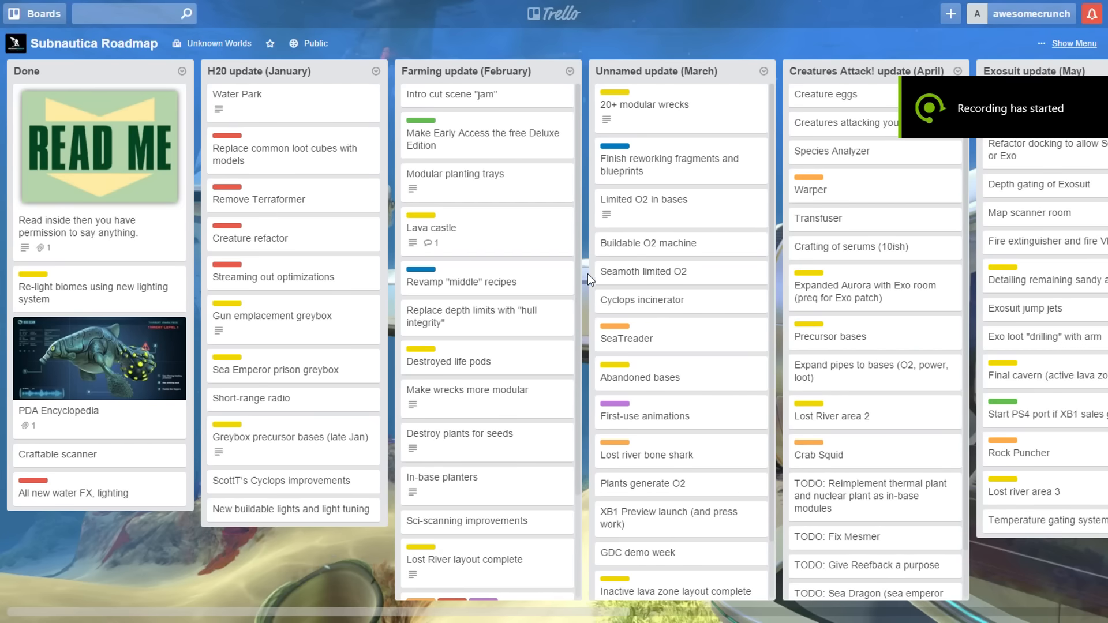
pyautogui.moveTo(582, 291)
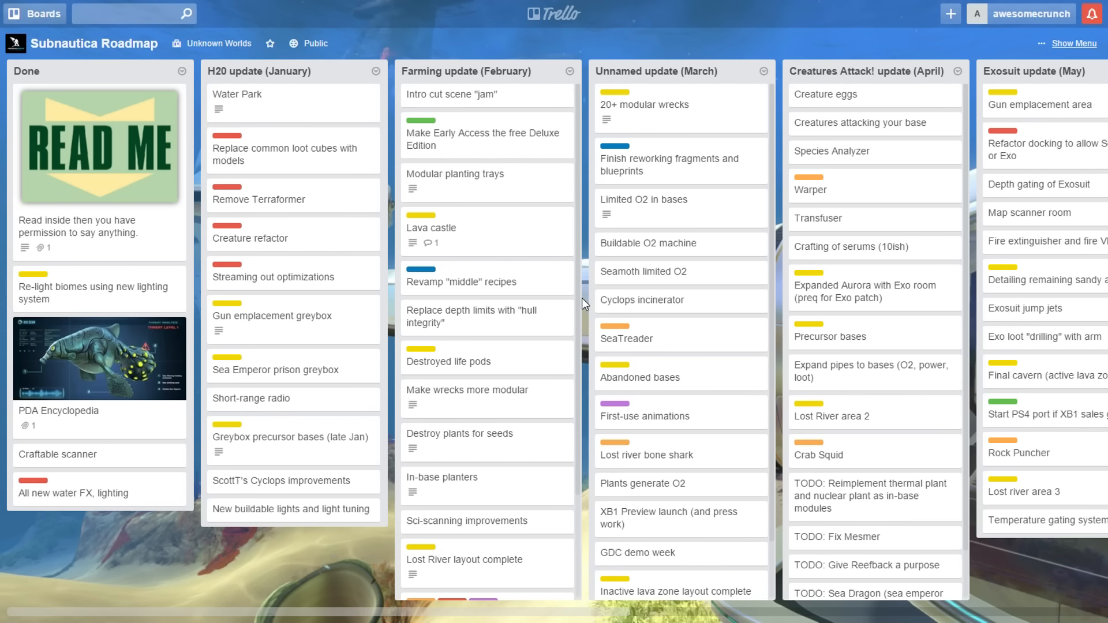
pyautogui.moveTo(582, 278)
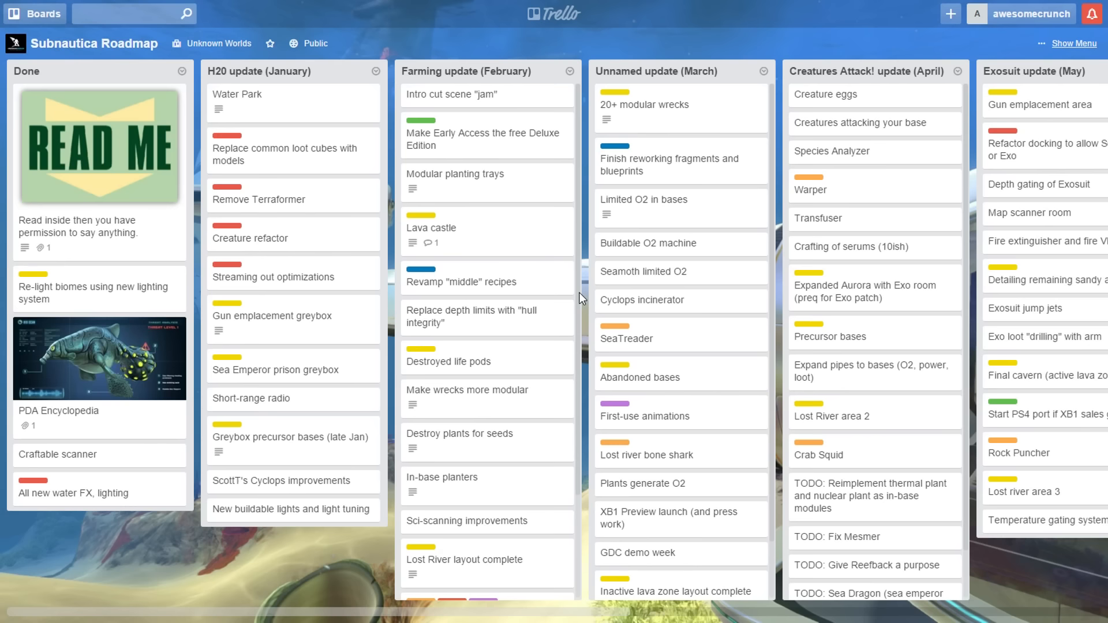
pyautogui.moveTo(579, 303)
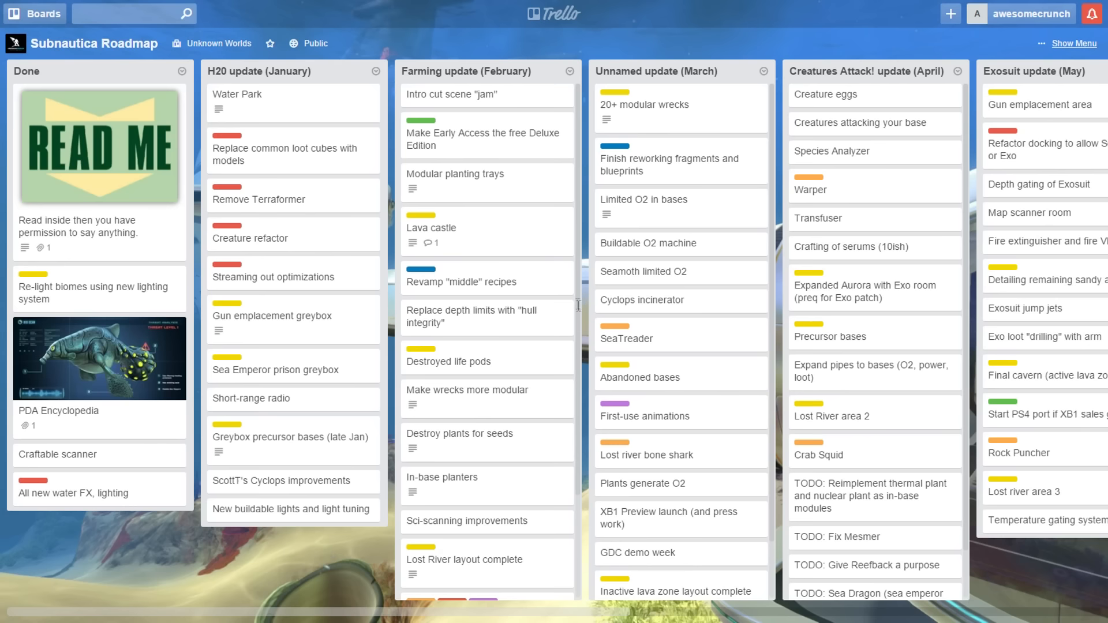
# - Read the 20+ modular wrecks and Limited O2 in bases cards in the March list
pyautogui.scroll(-3)
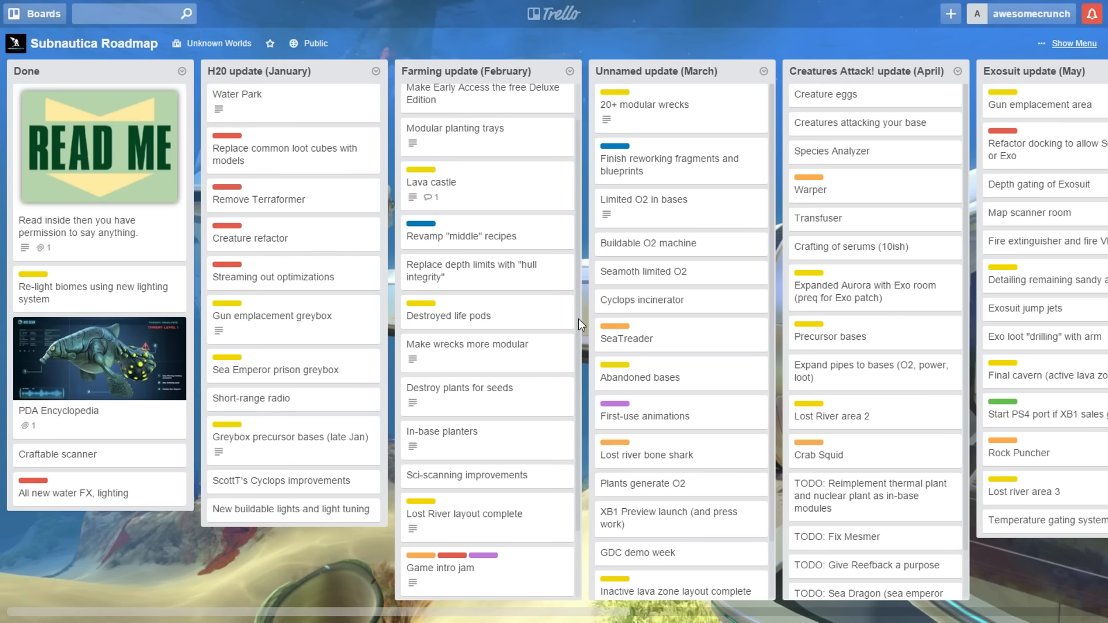
pyautogui.moveTo(645, 312)
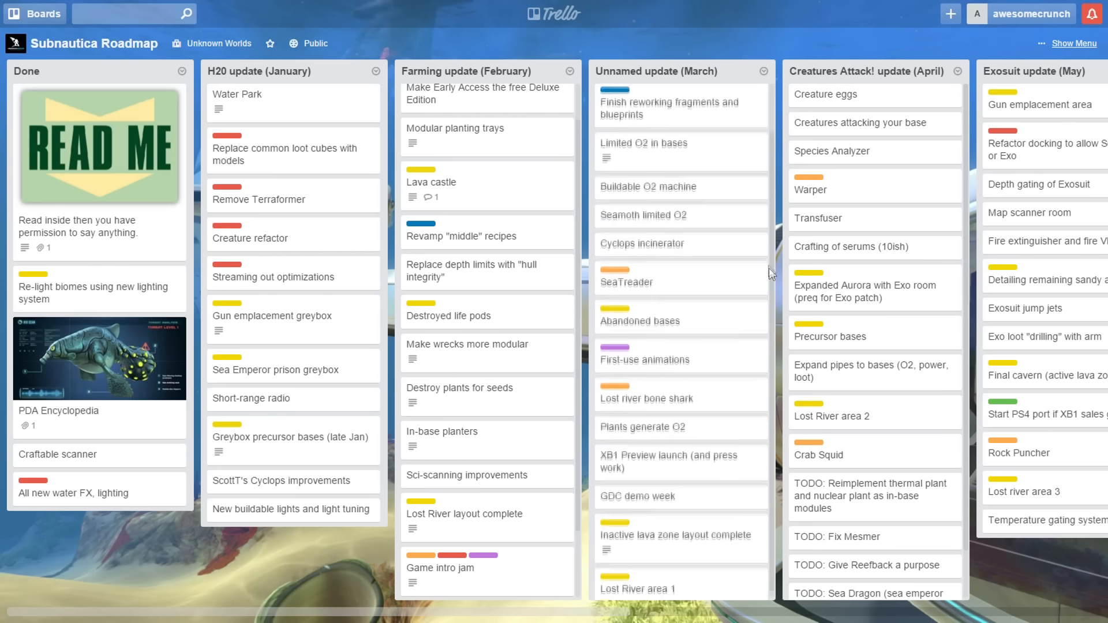
pyautogui.scroll(-3)
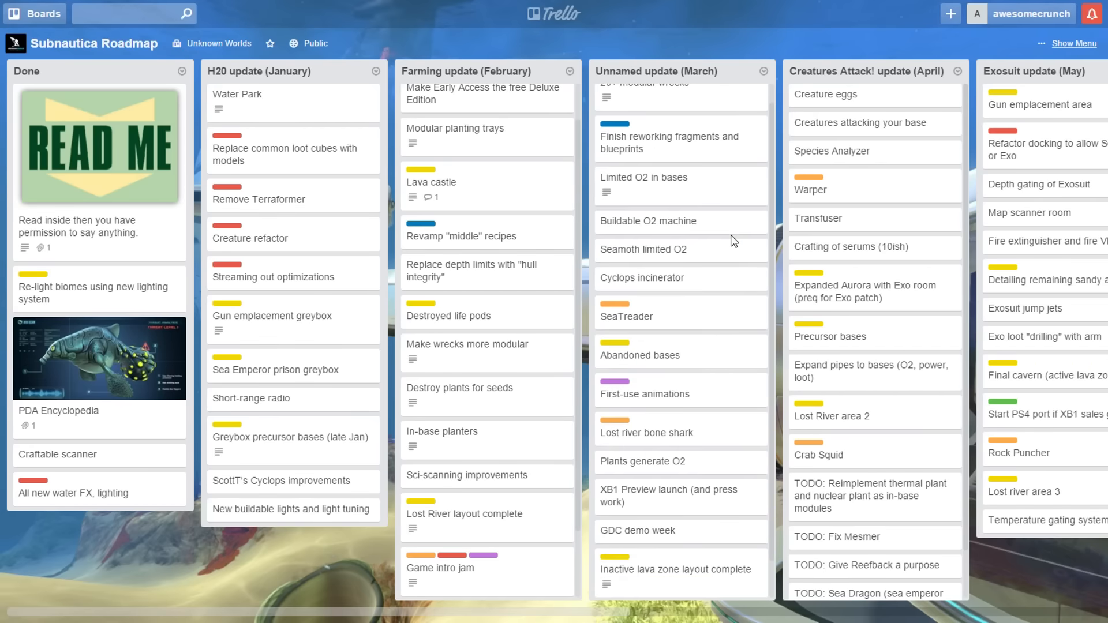
pyautogui.moveTo(741, 239)
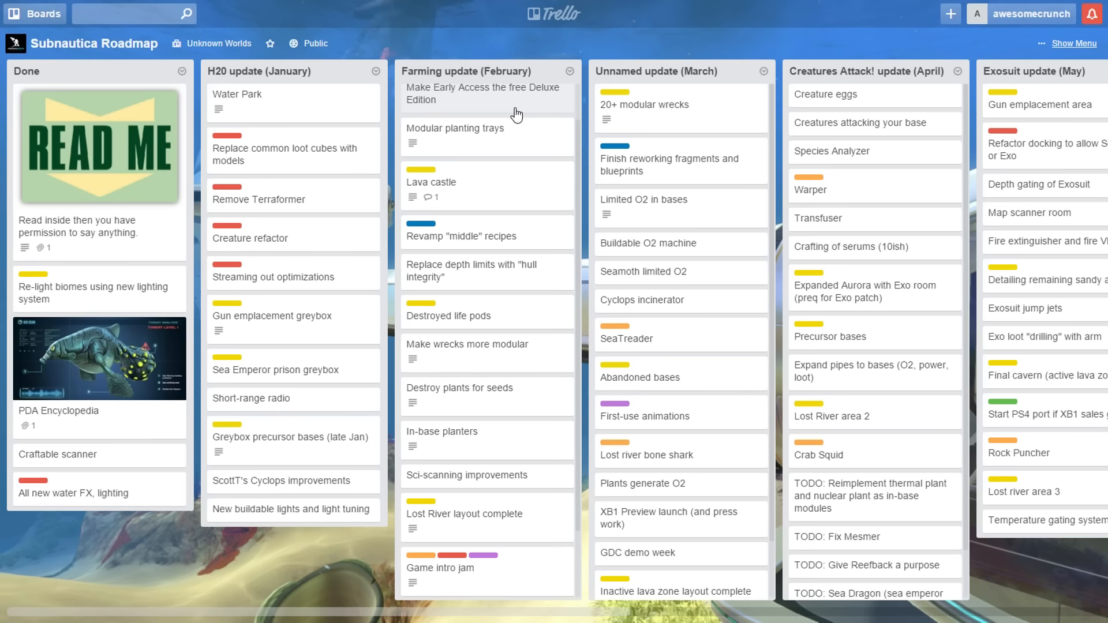
pyautogui.moveTo(520, 34)
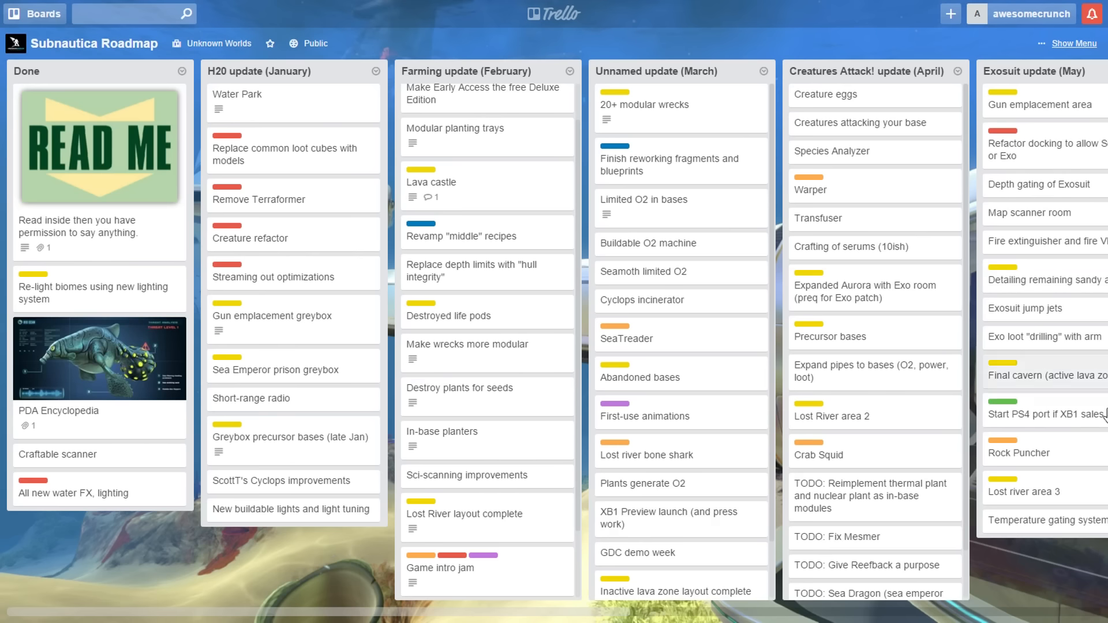
pyautogui.moveTo(249, 150)
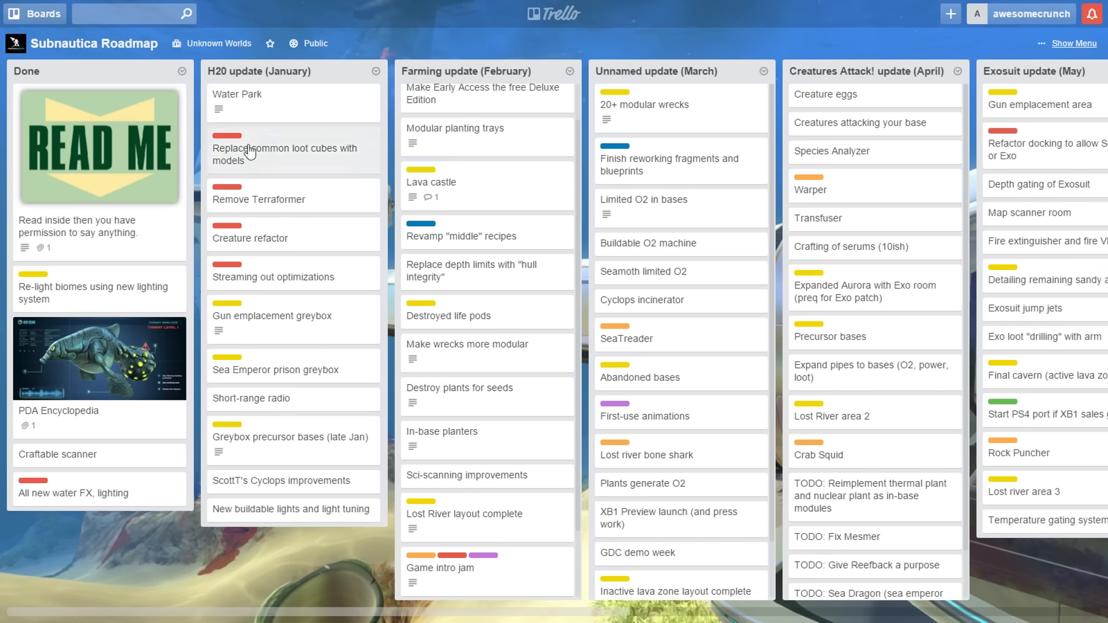
pyautogui.moveTo(299, 129)
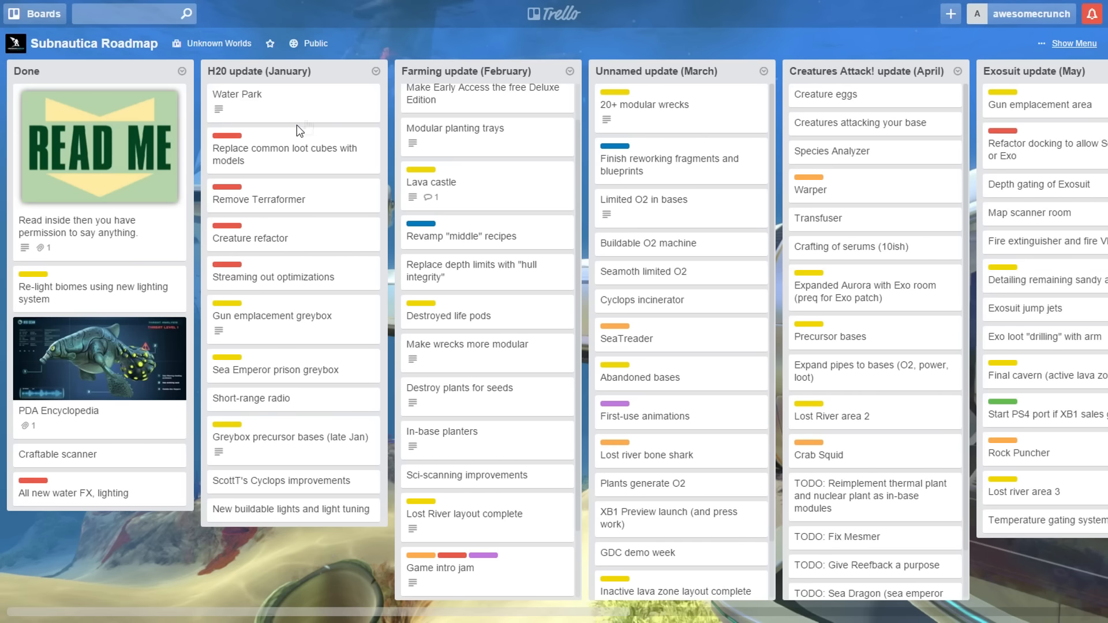
pyautogui.moveTo(282, 118)
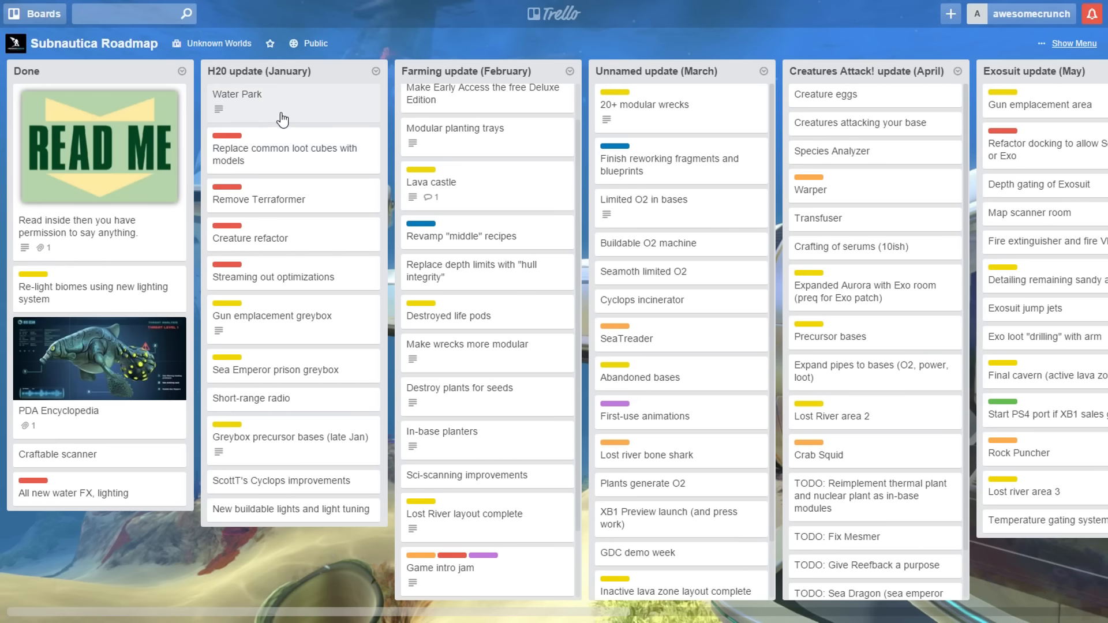
pyautogui.moveTo(276, 190)
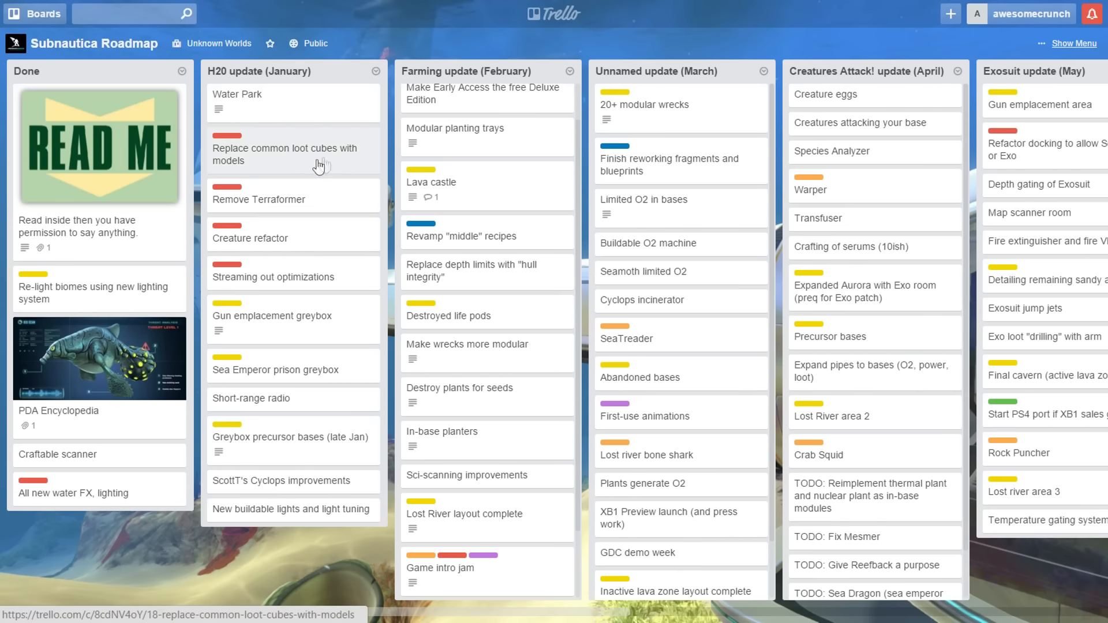
pyautogui.moveTo(292, 351)
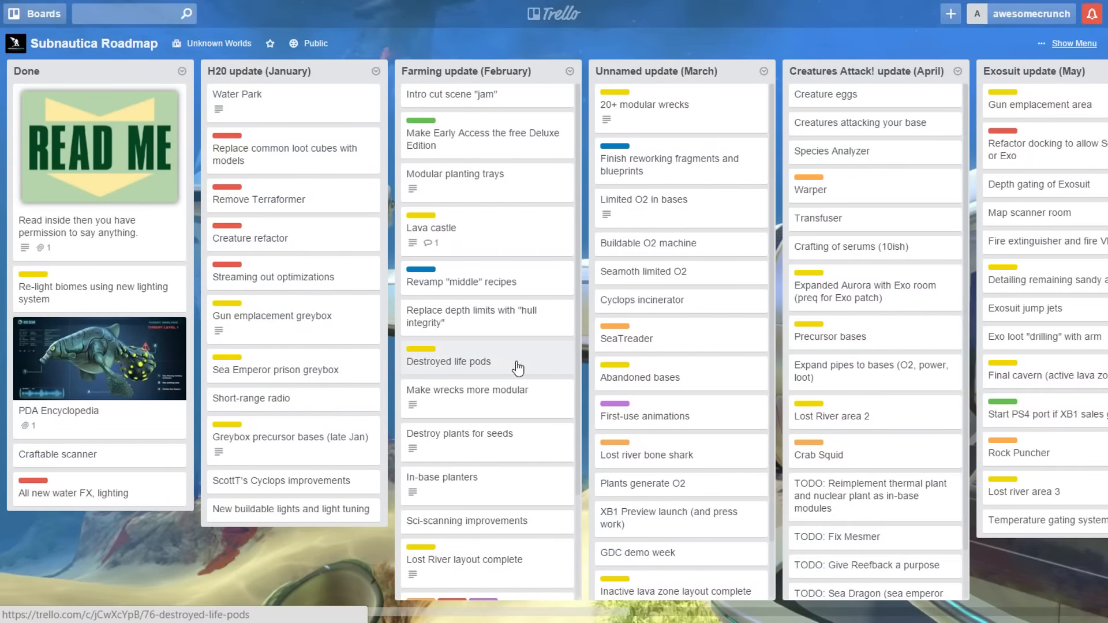
pyautogui.moveTo(510, 343)
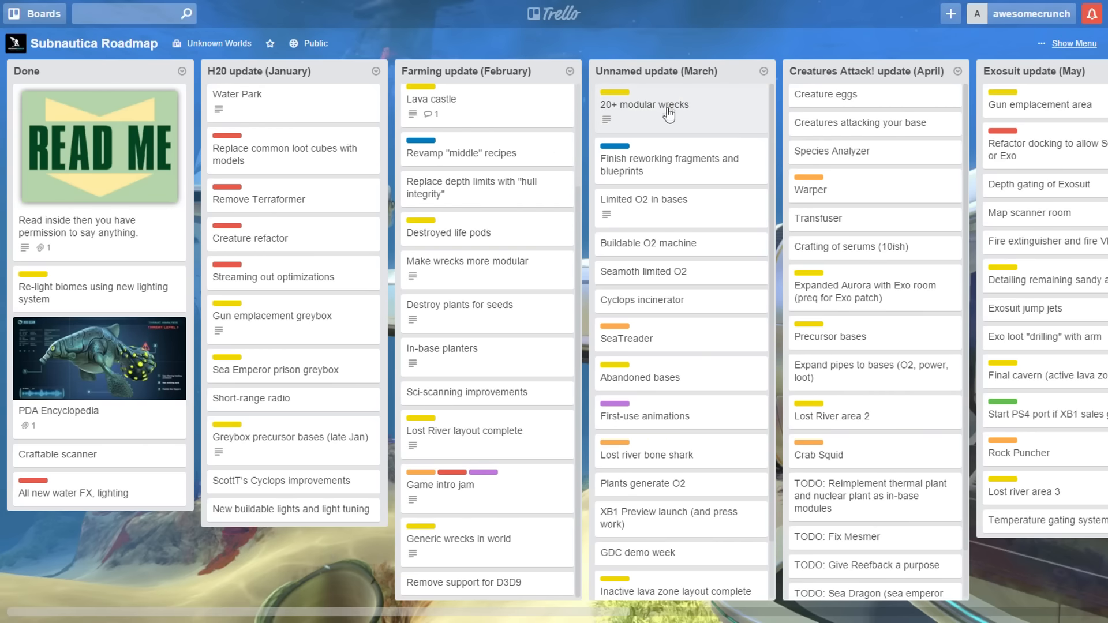
pyautogui.click(644, 105)
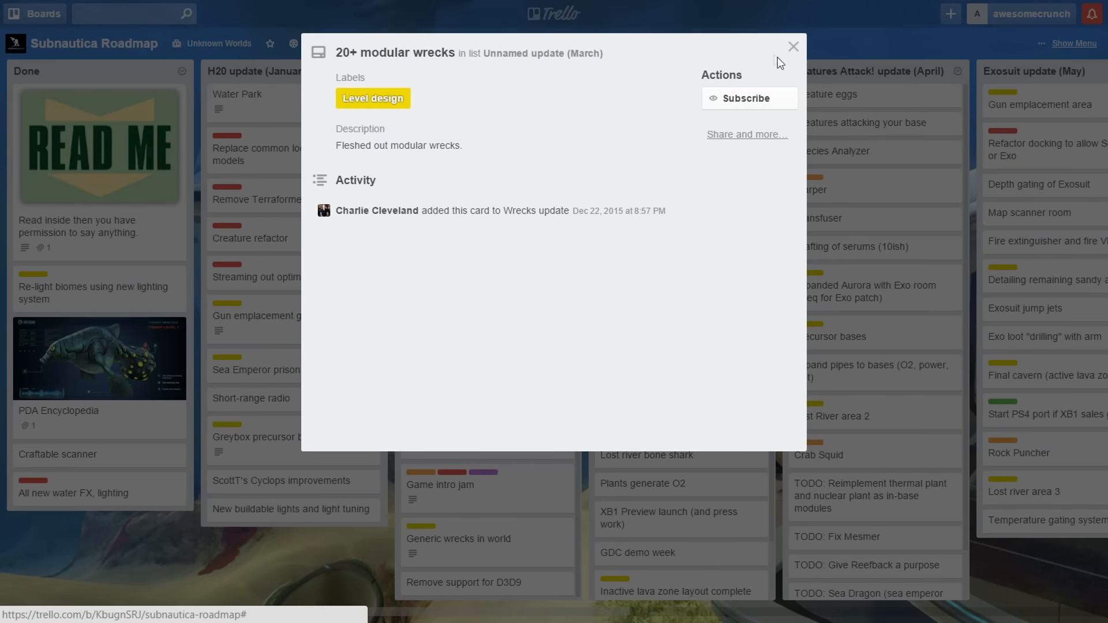
pyautogui.click(793, 46)
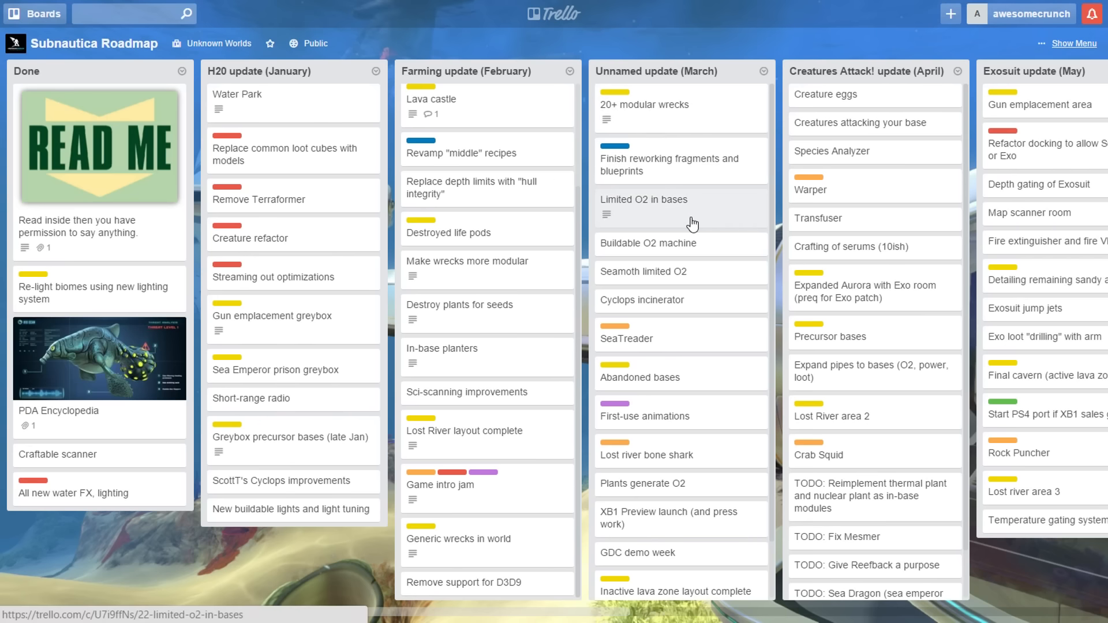
pyautogui.click(644, 199)
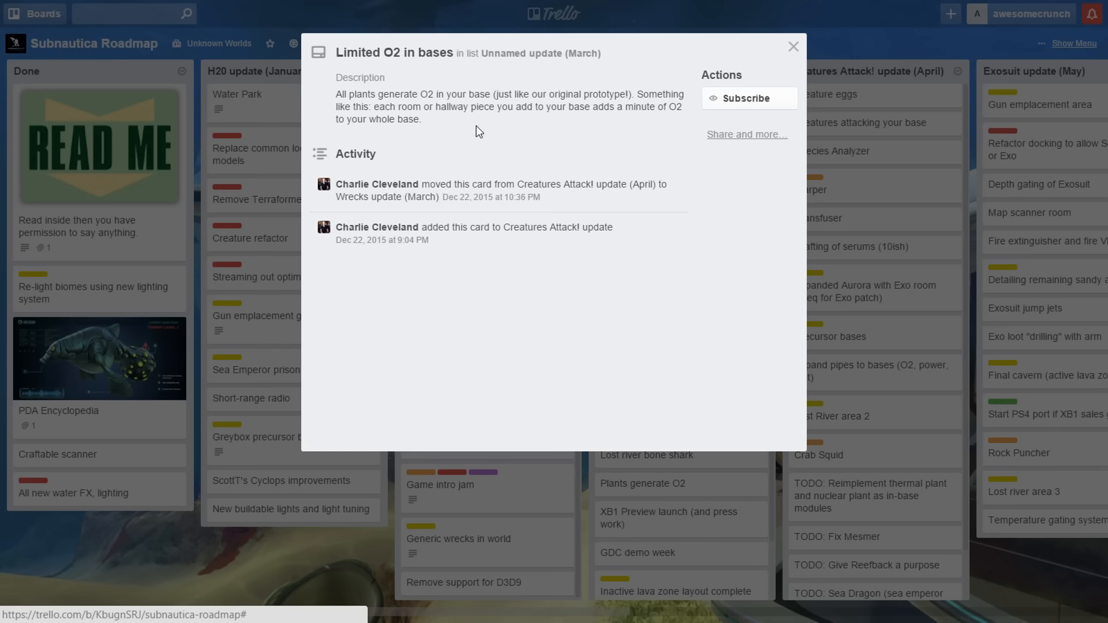
pyautogui.moveTo(612, 133)
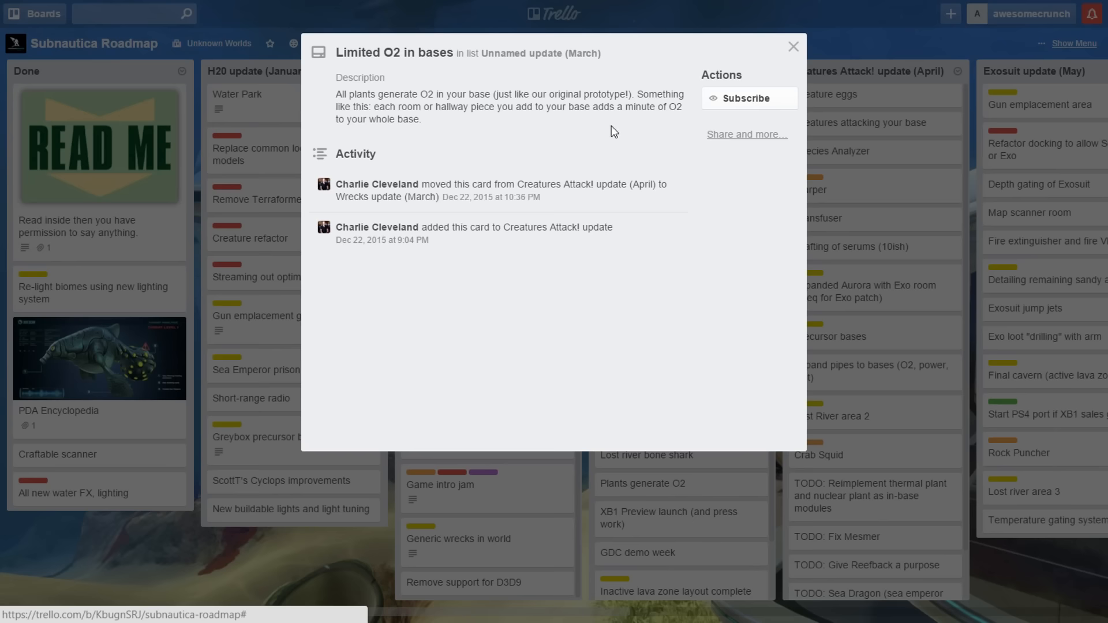
pyautogui.click(794, 47)
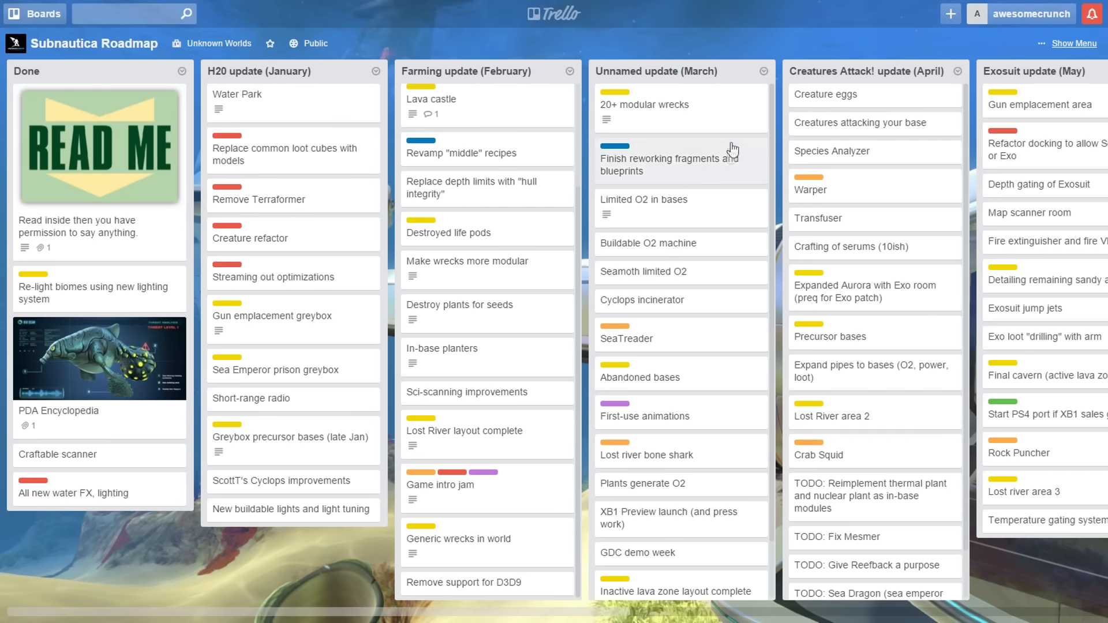
pyautogui.moveTo(706, 245)
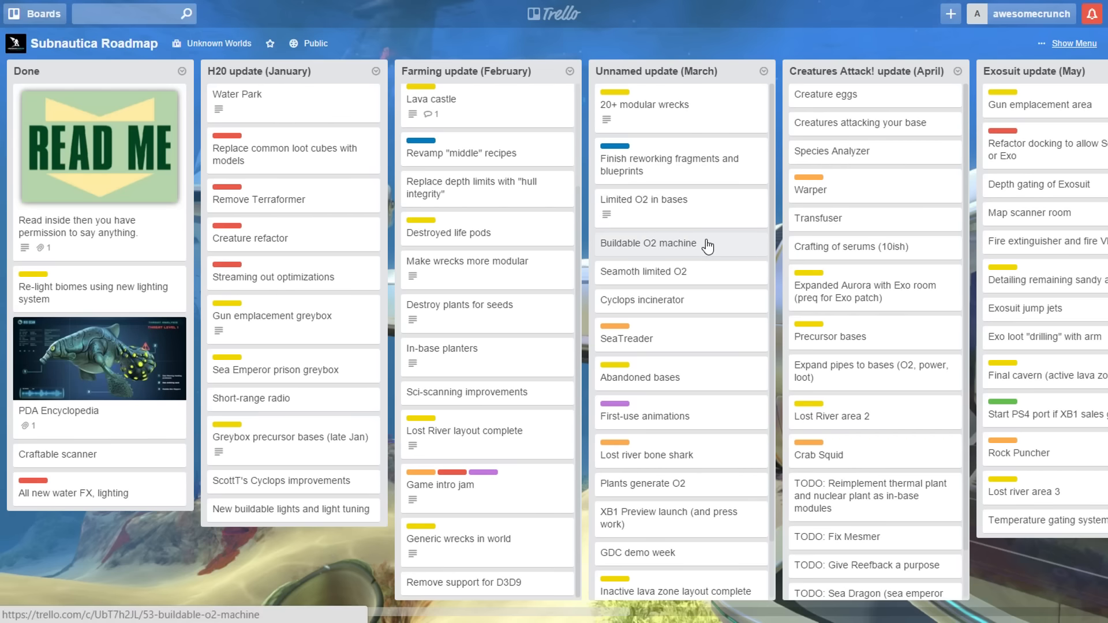
# - Switch the browser to full screen and read the SeaTreader card
pyautogui.press('f11')
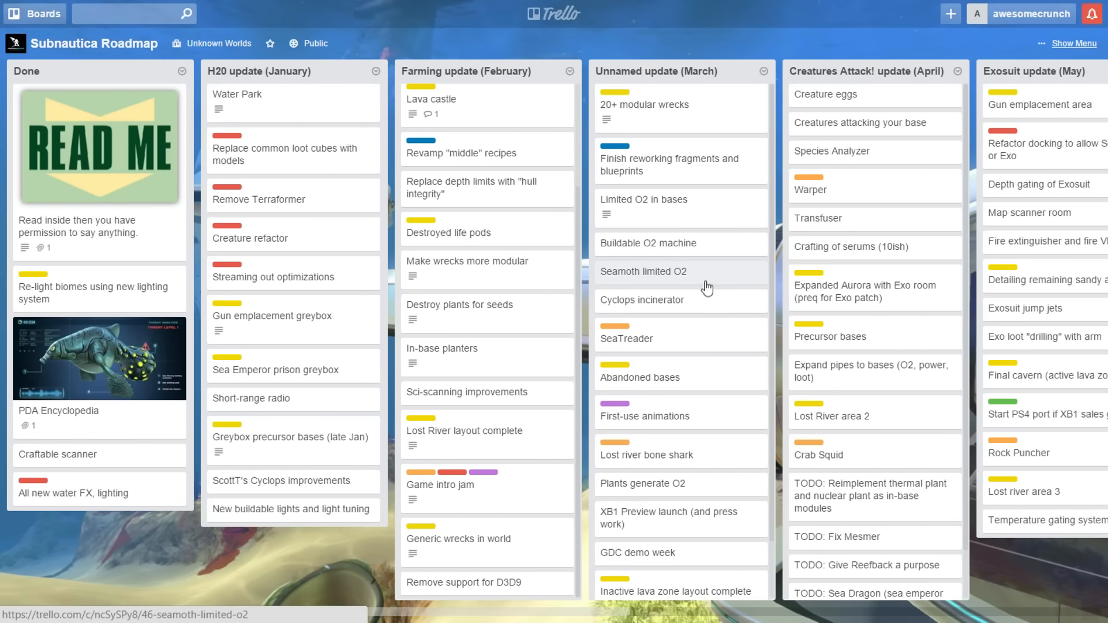
pyautogui.moveTo(709, 301)
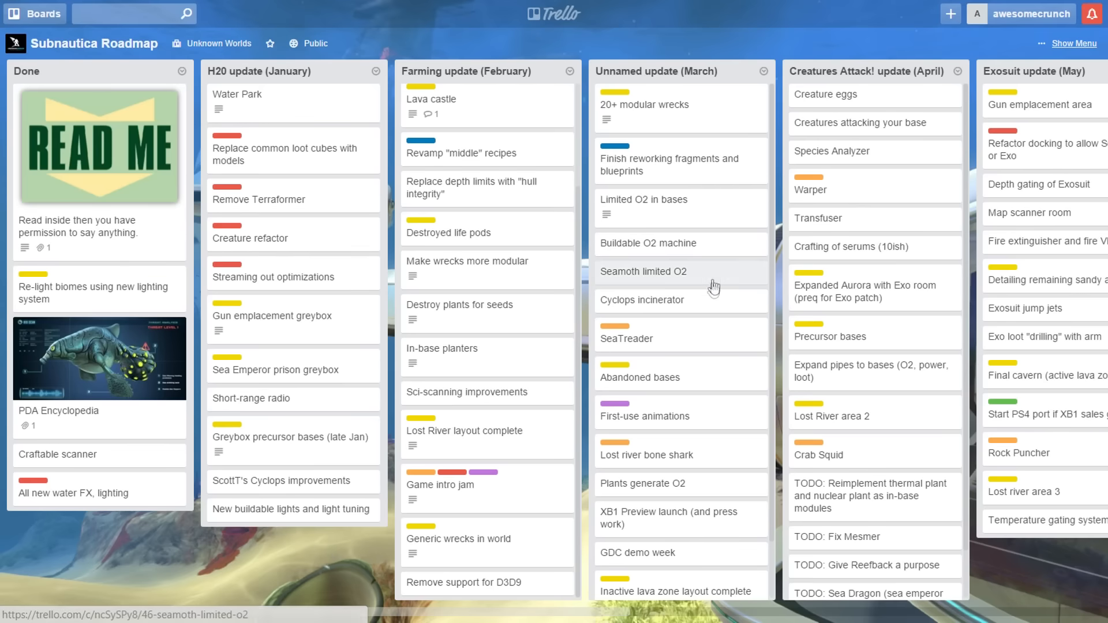
pyautogui.click(626, 339)
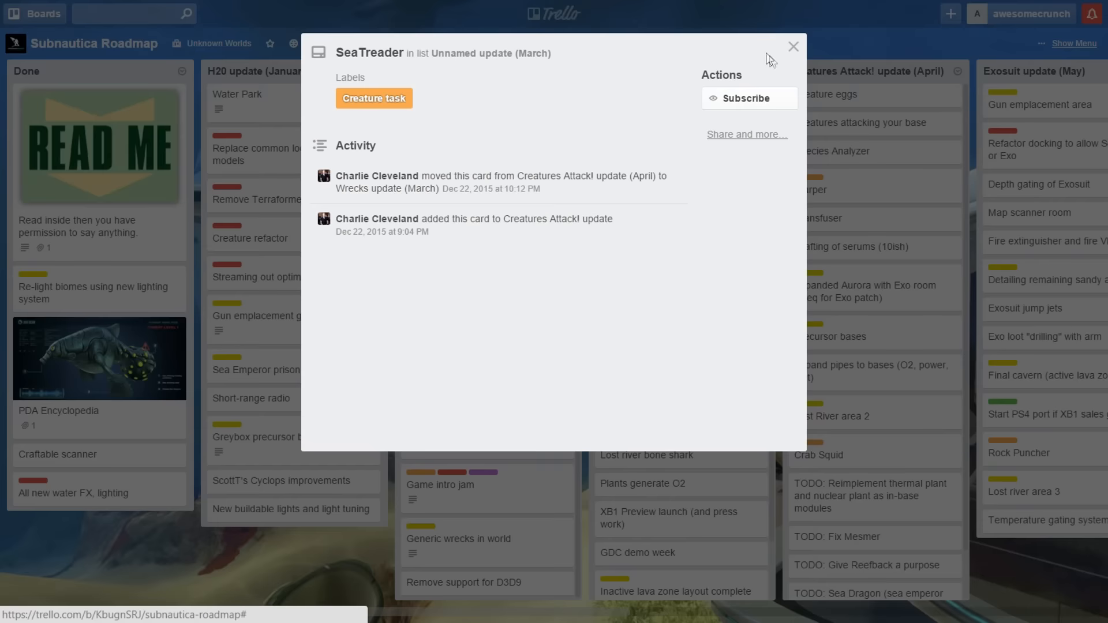
pyautogui.click(793, 47)
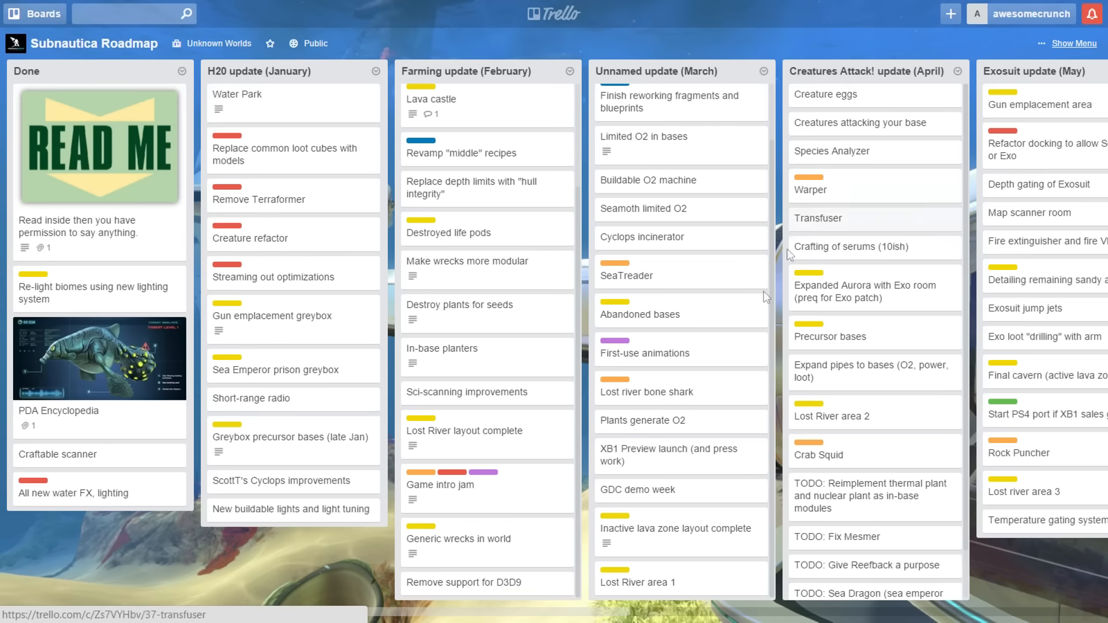
pyautogui.moveTo(686, 456)
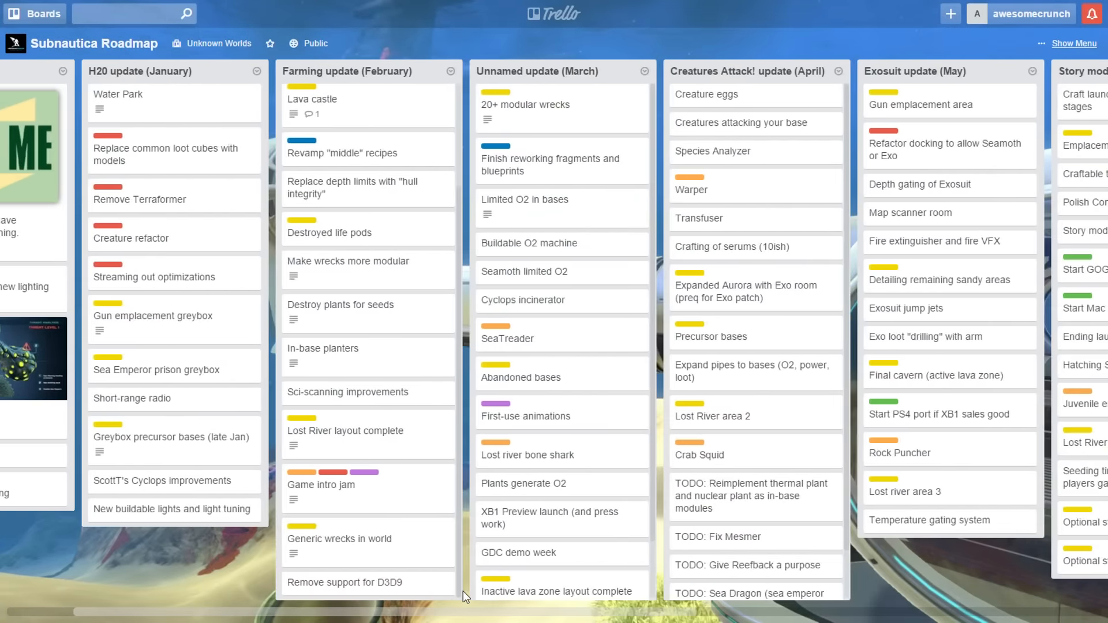
pyautogui.hscroll(3)
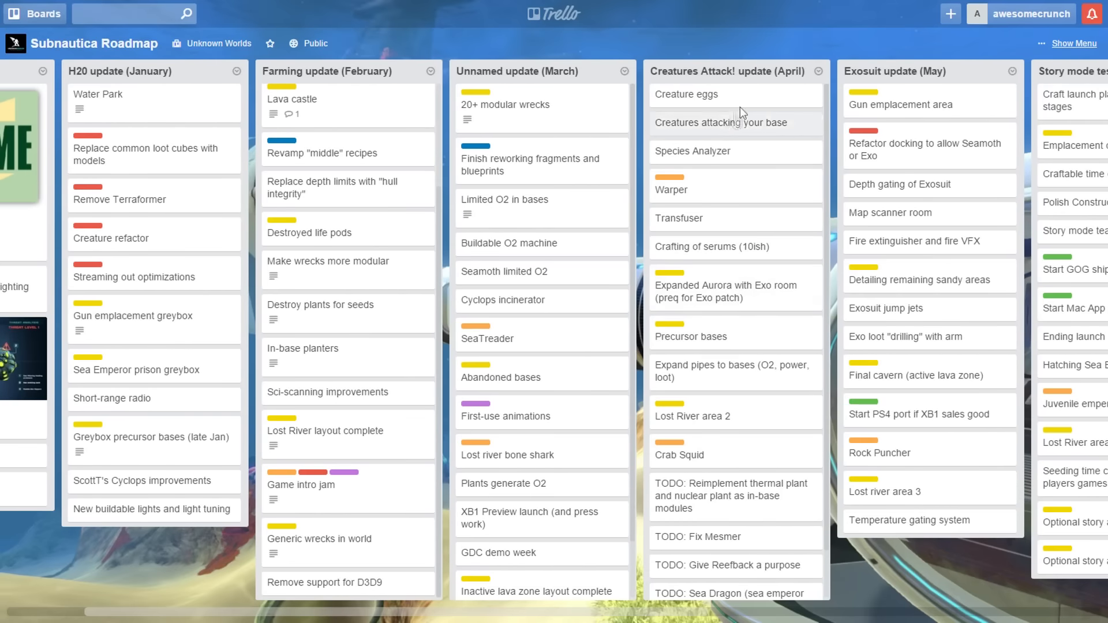
pyautogui.click(720, 123)
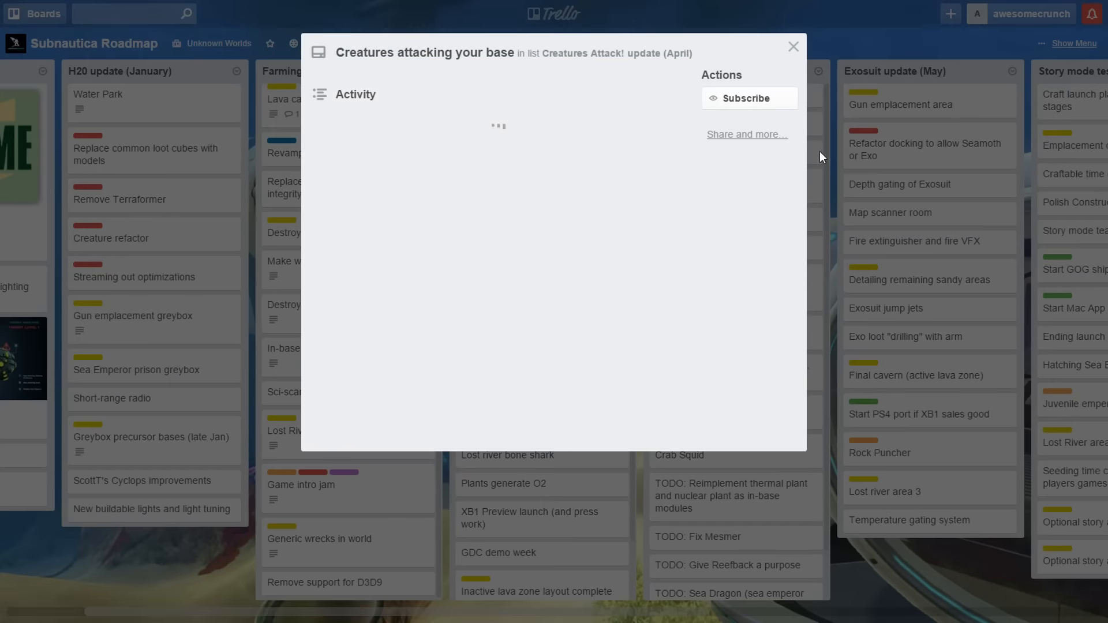
pyautogui.click(794, 47)
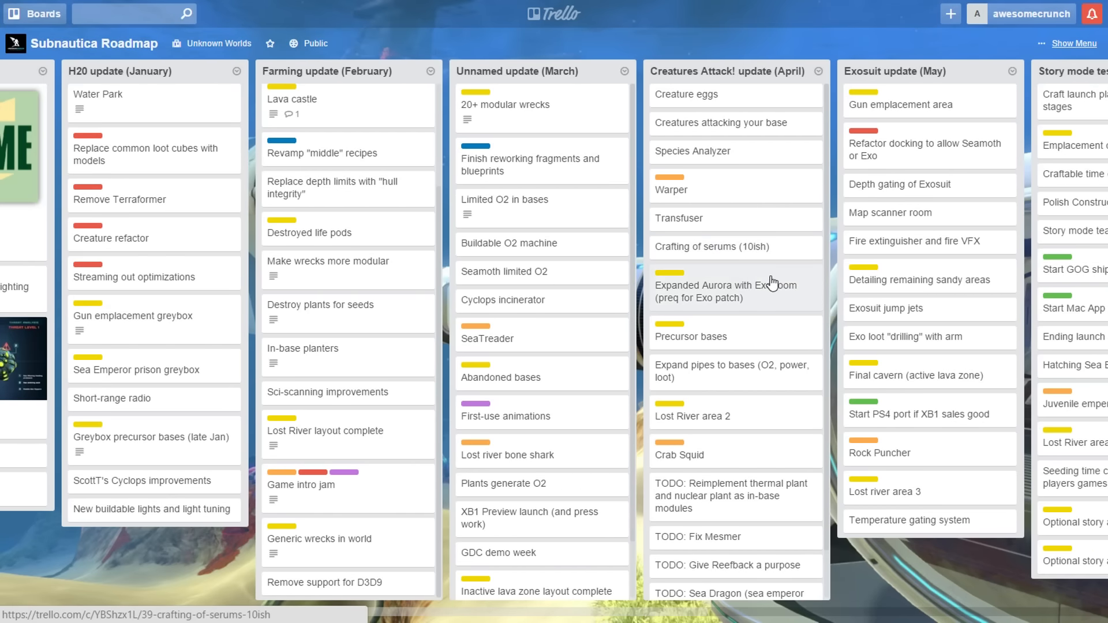
pyautogui.moveTo(768, 303)
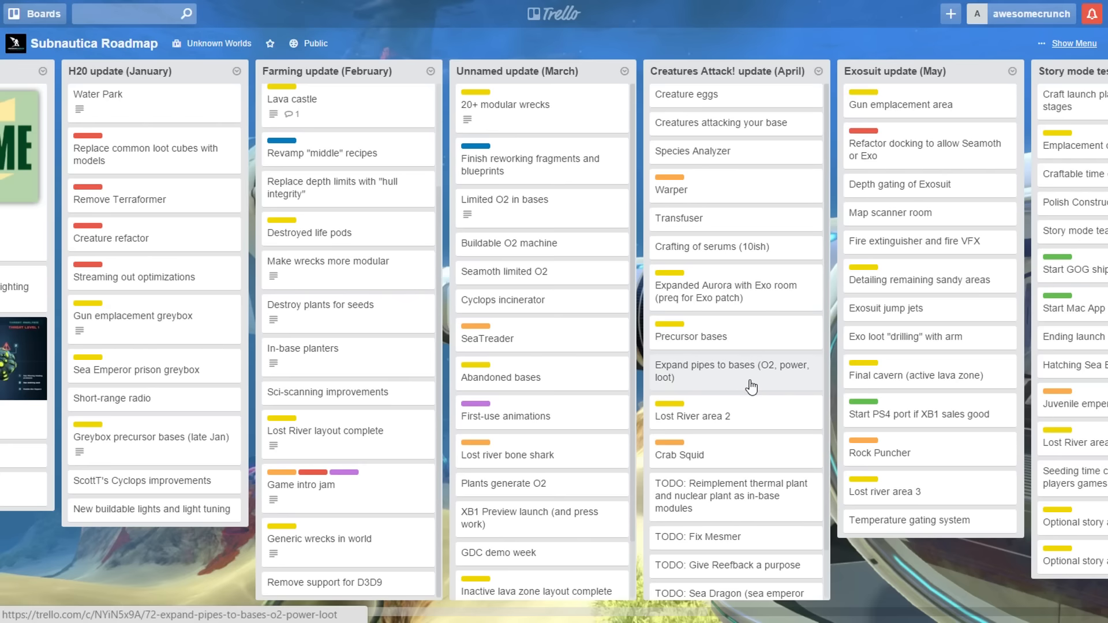
pyautogui.moveTo(772, 375)
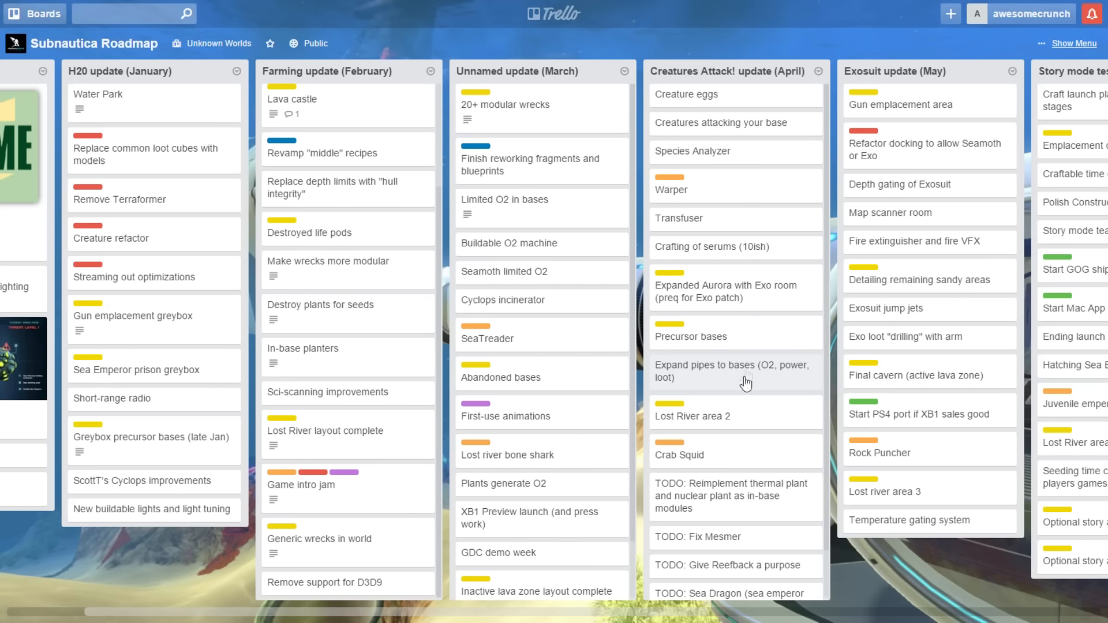
pyautogui.moveTo(727, 448)
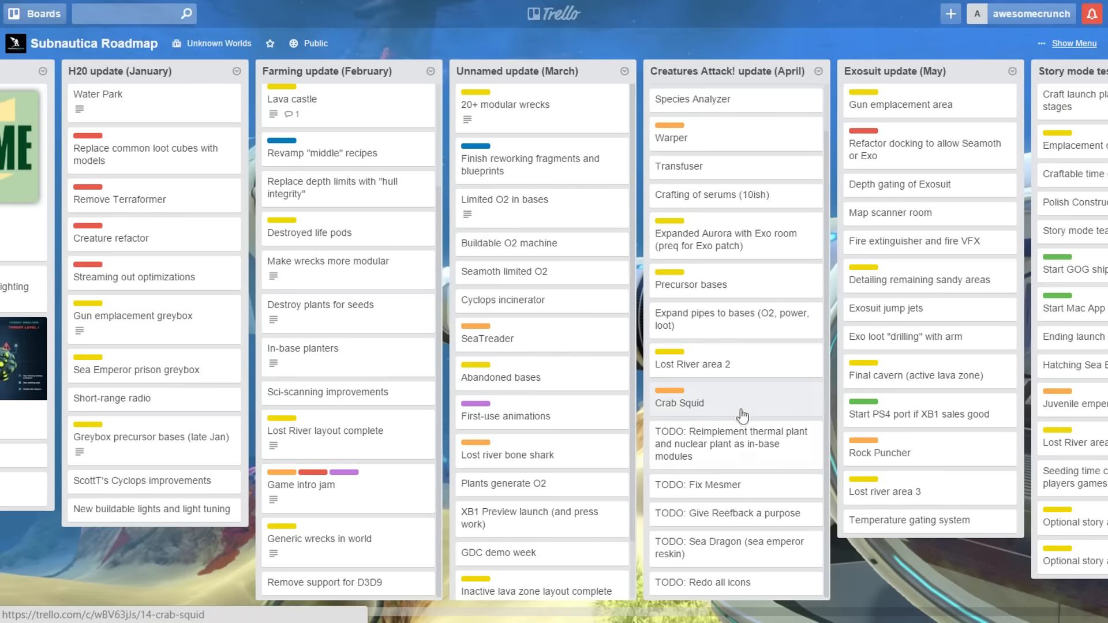
pyautogui.moveTo(756, 444)
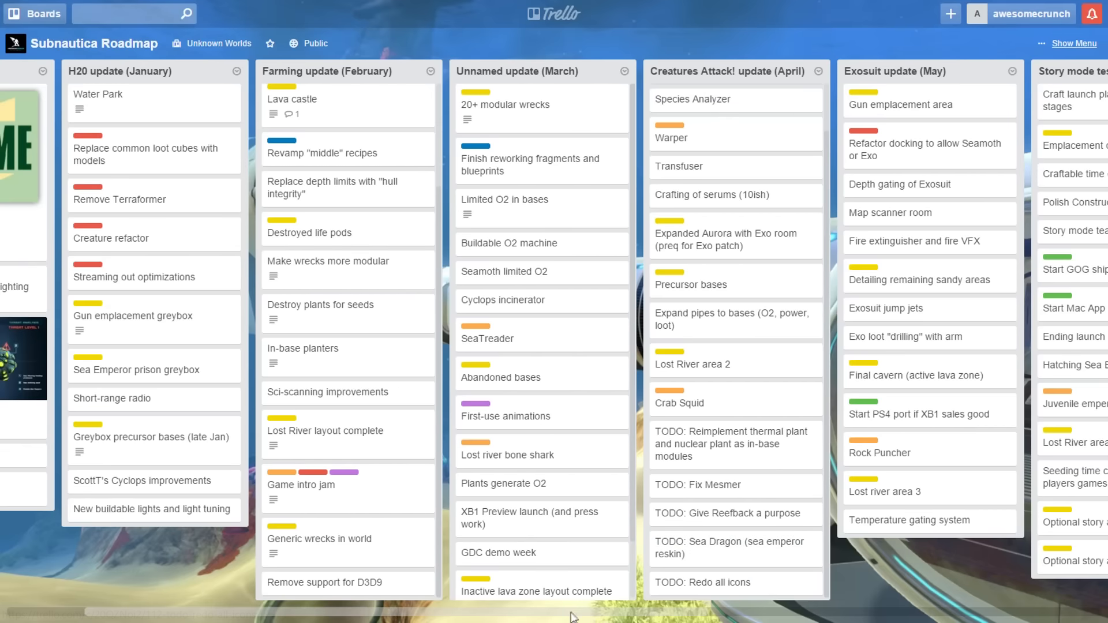
# - Read the Final cavern, Start PS4 port and Rock Puncher cards in Exosuit update (May)
pyautogui.hscroll(3)
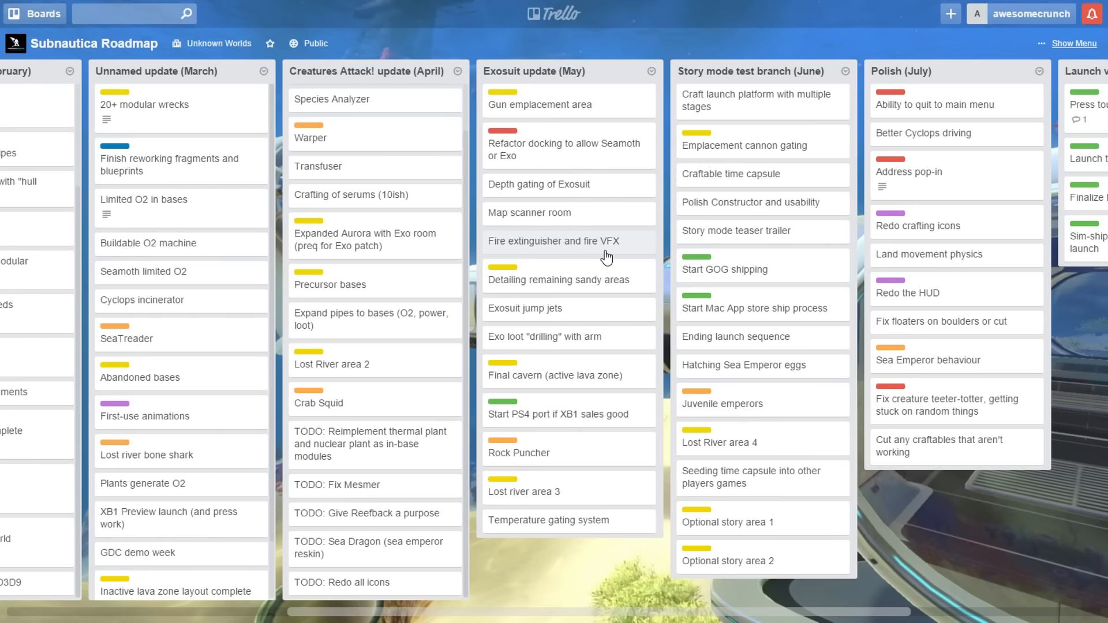
pyautogui.moveTo(636, 306)
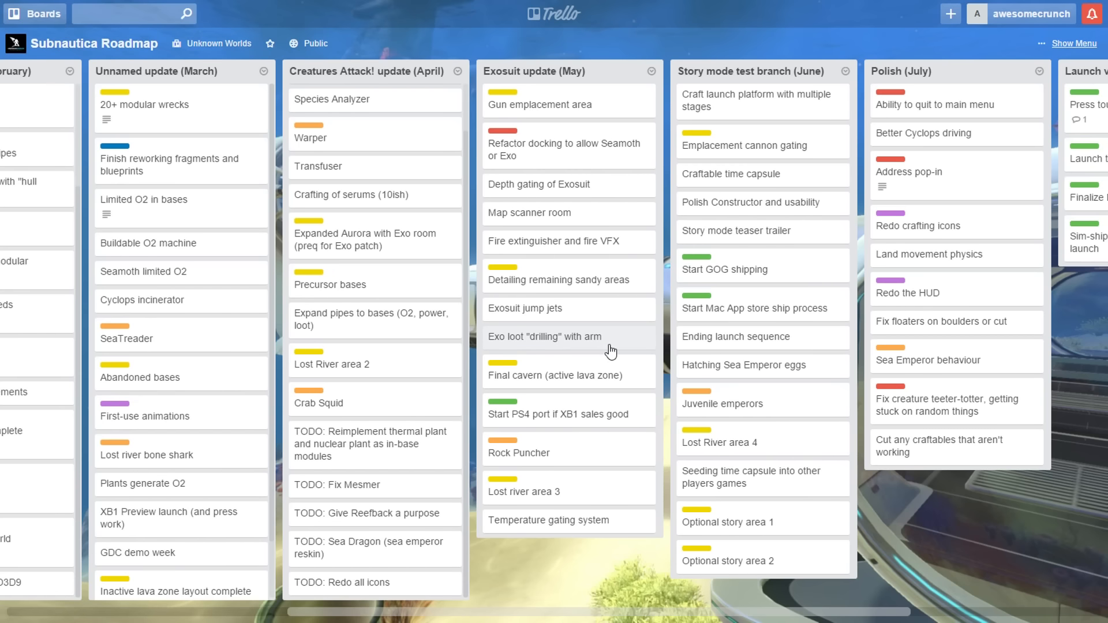
pyautogui.moveTo(620, 352)
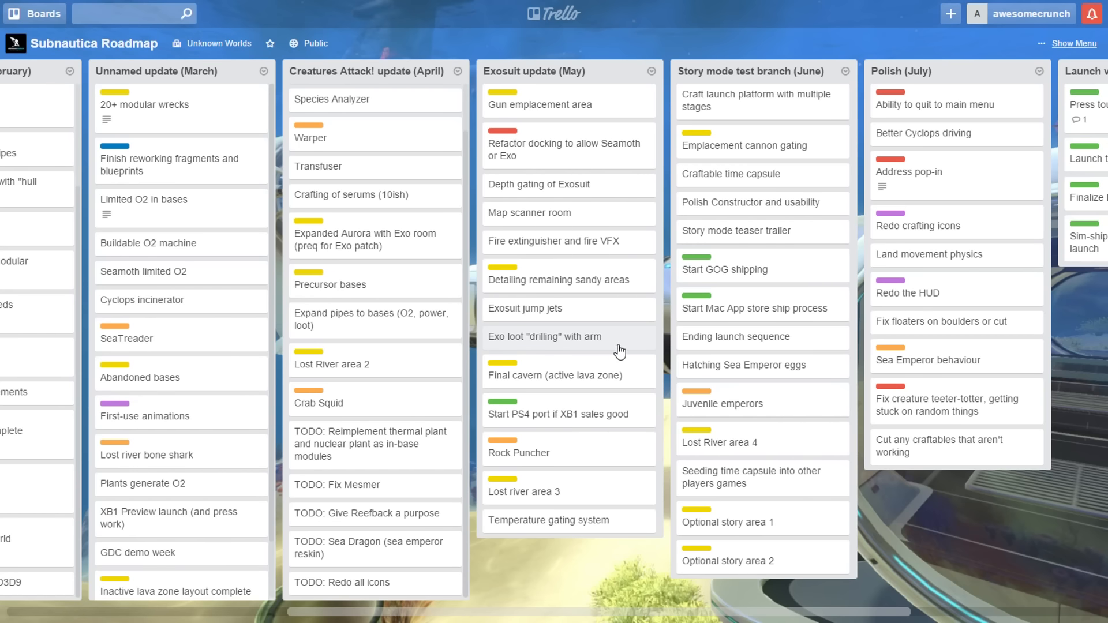
pyautogui.click(554, 375)
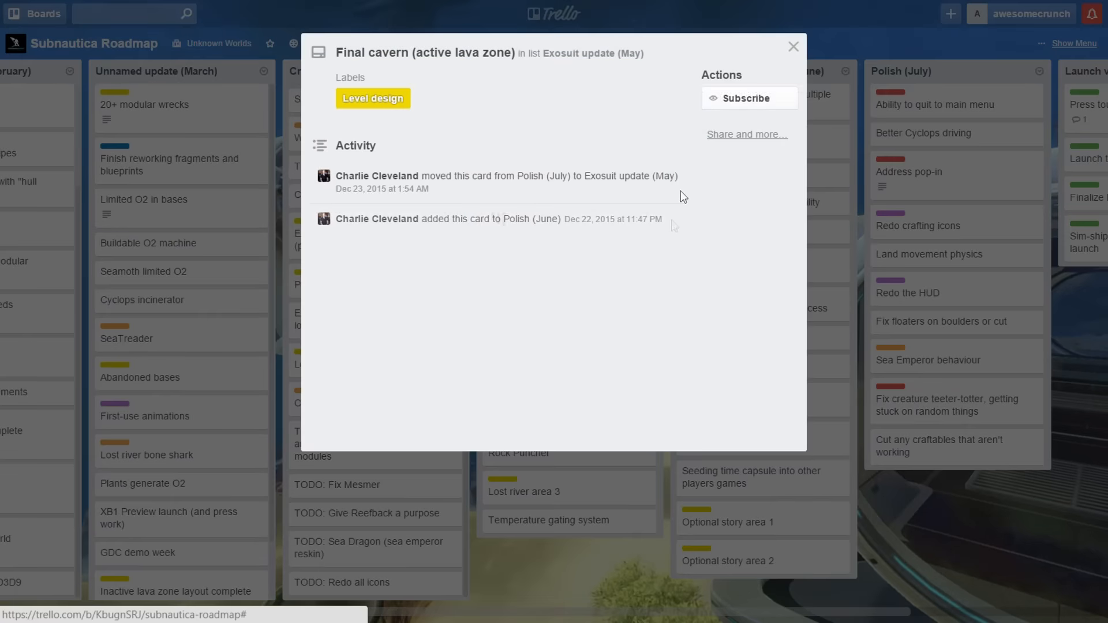
pyautogui.click(793, 46)
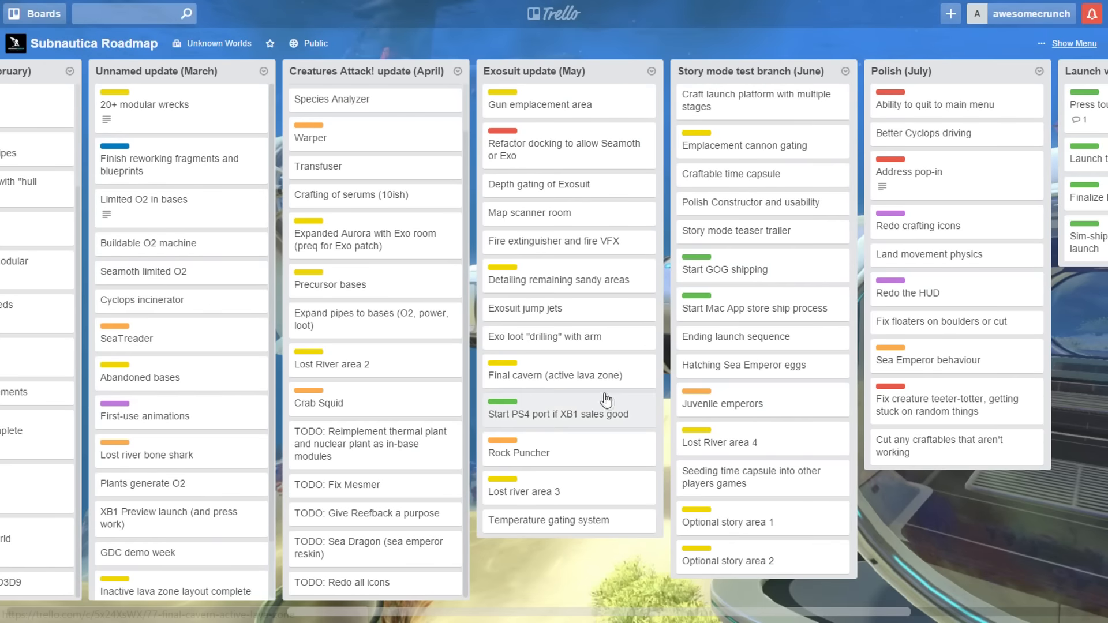
pyautogui.moveTo(569, 402)
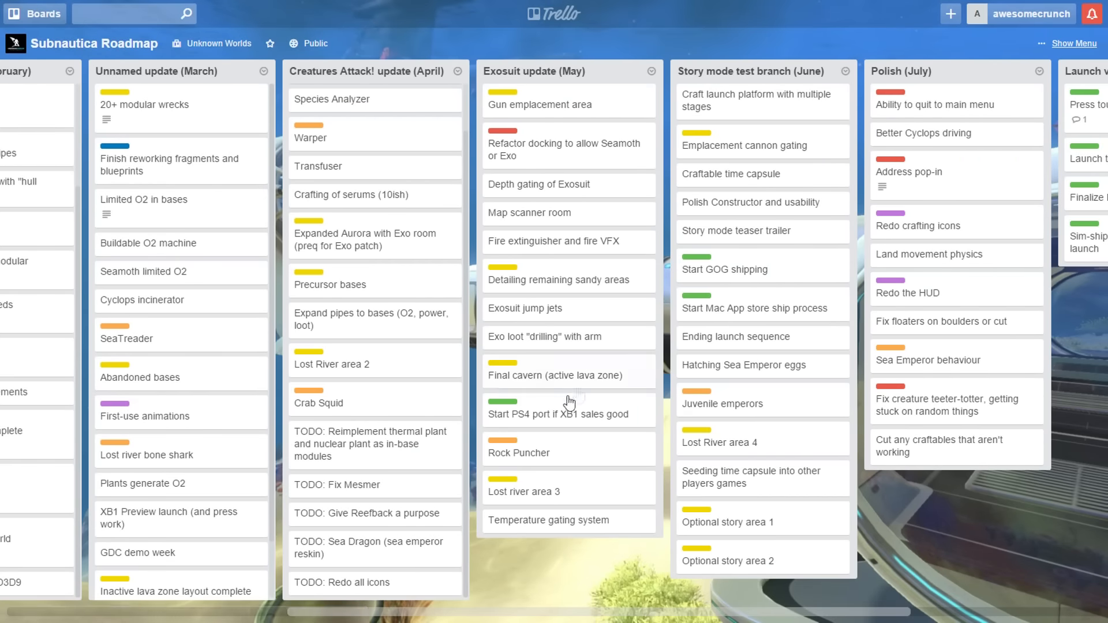
pyautogui.moveTo(538, 429)
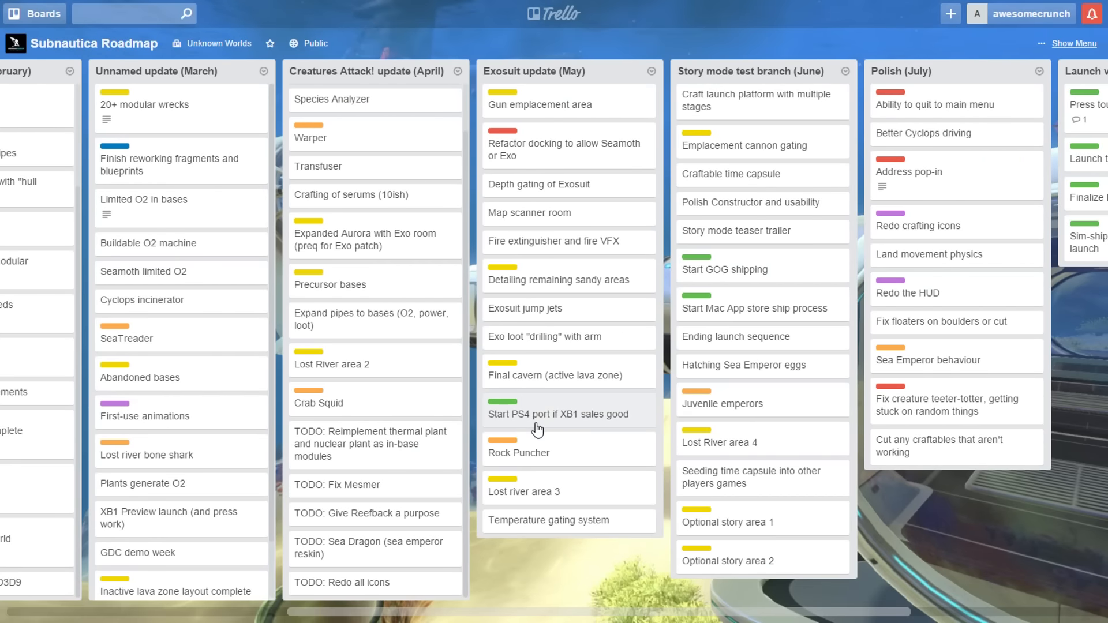
pyautogui.moveTo(539, 421)
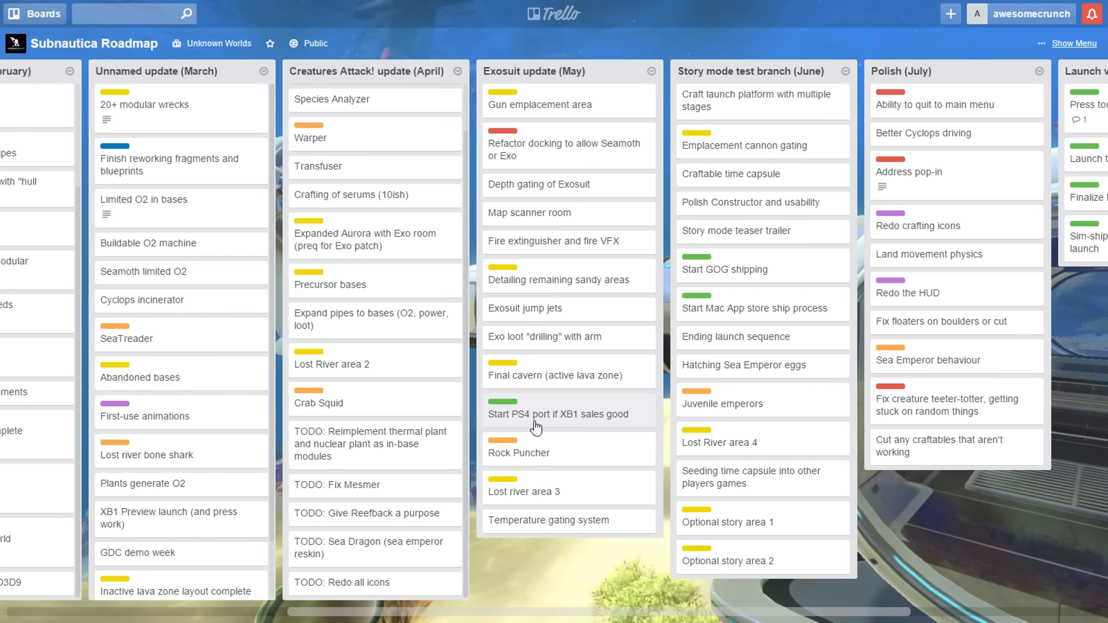
pyautogui.click(557, 414)
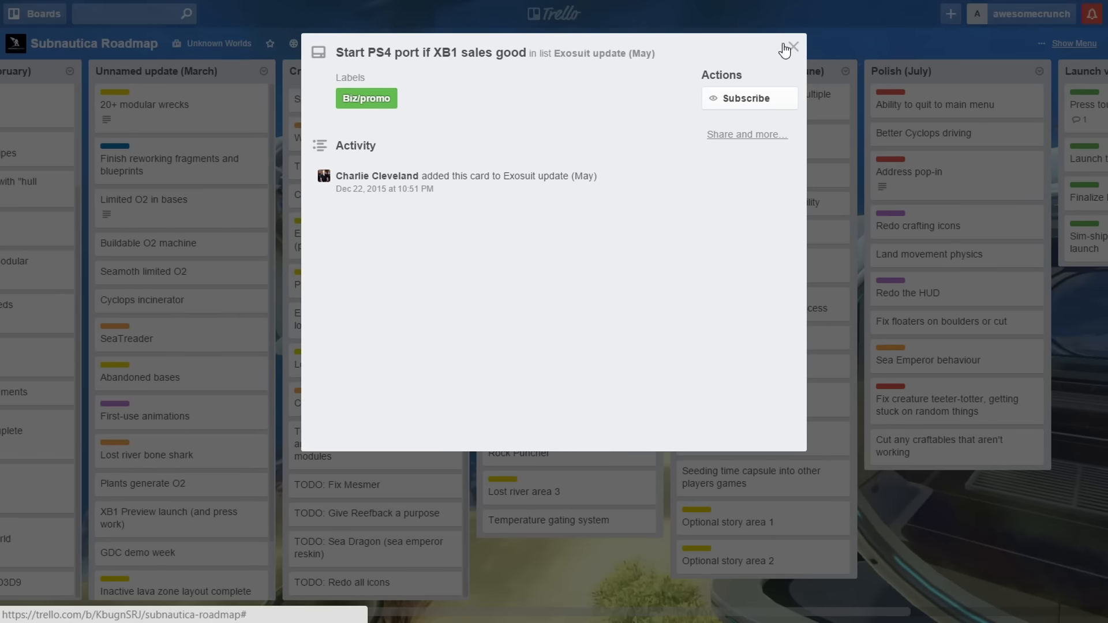
pyautogui.click(792, 48)
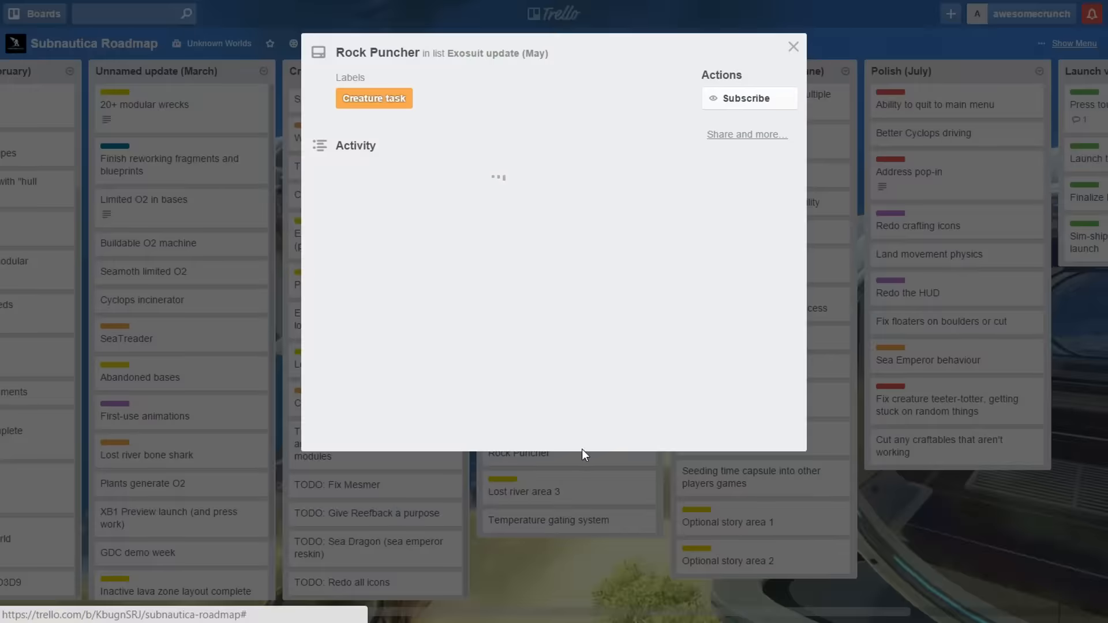
pyautogui.click(794, 47)
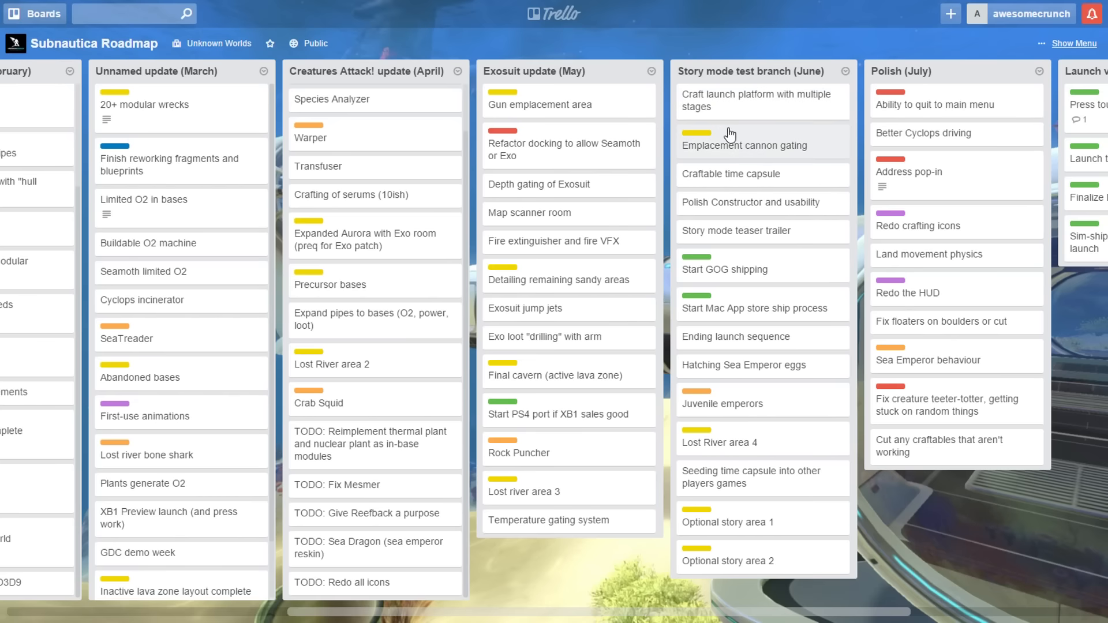
pyautogui.moveTo(768, 101)
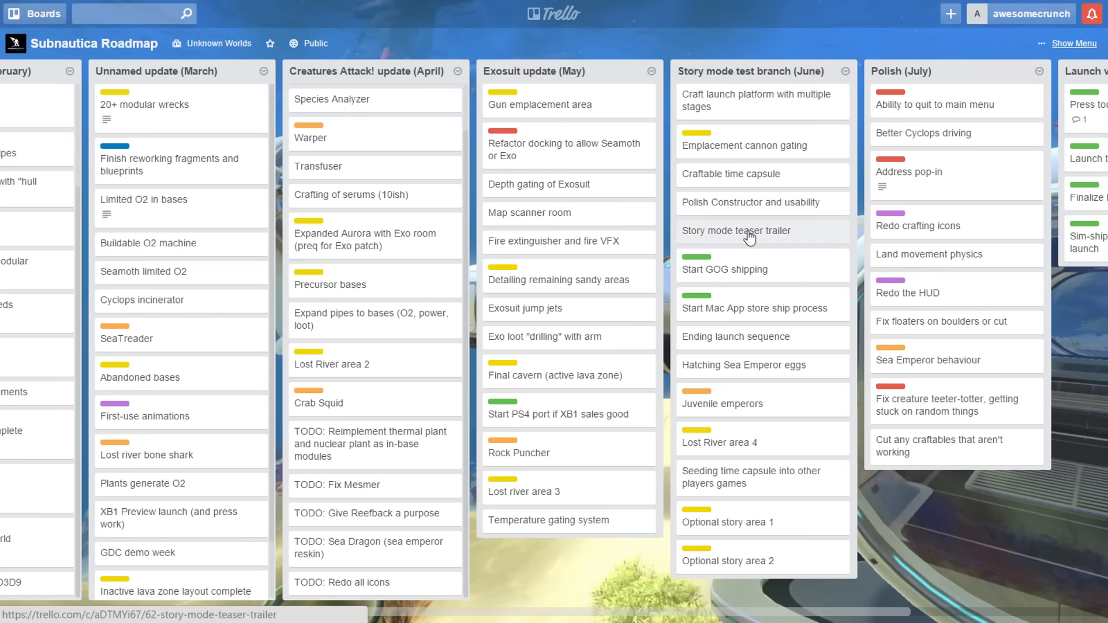
pyautogui.moveTo(741, 373)
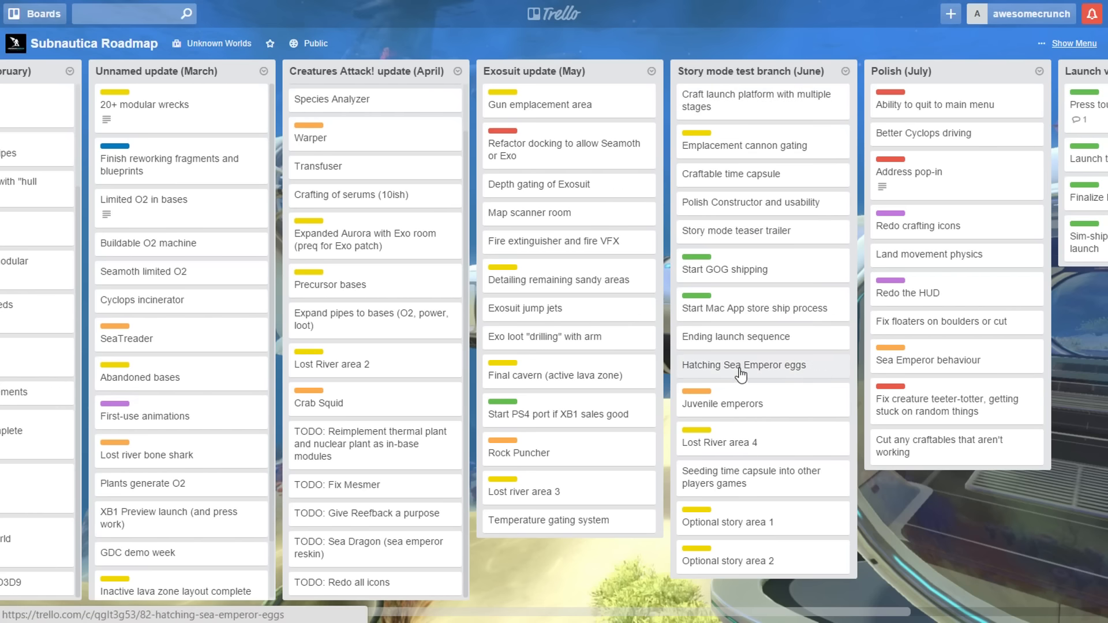
pyautogui.moveTo(741, 371)
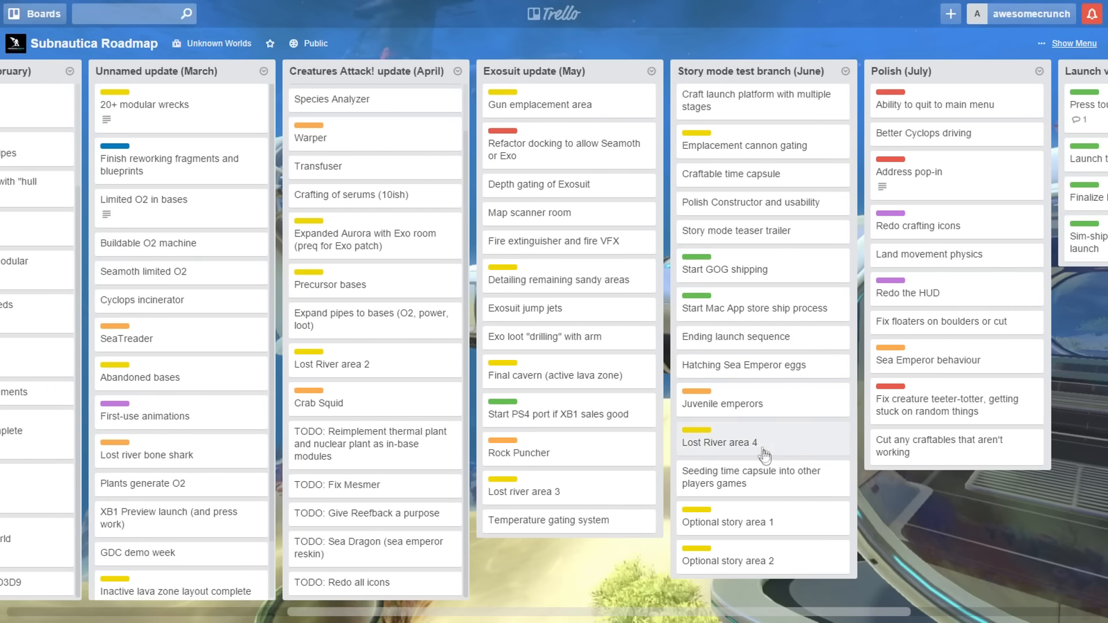
pyautogui.click(722, 404)
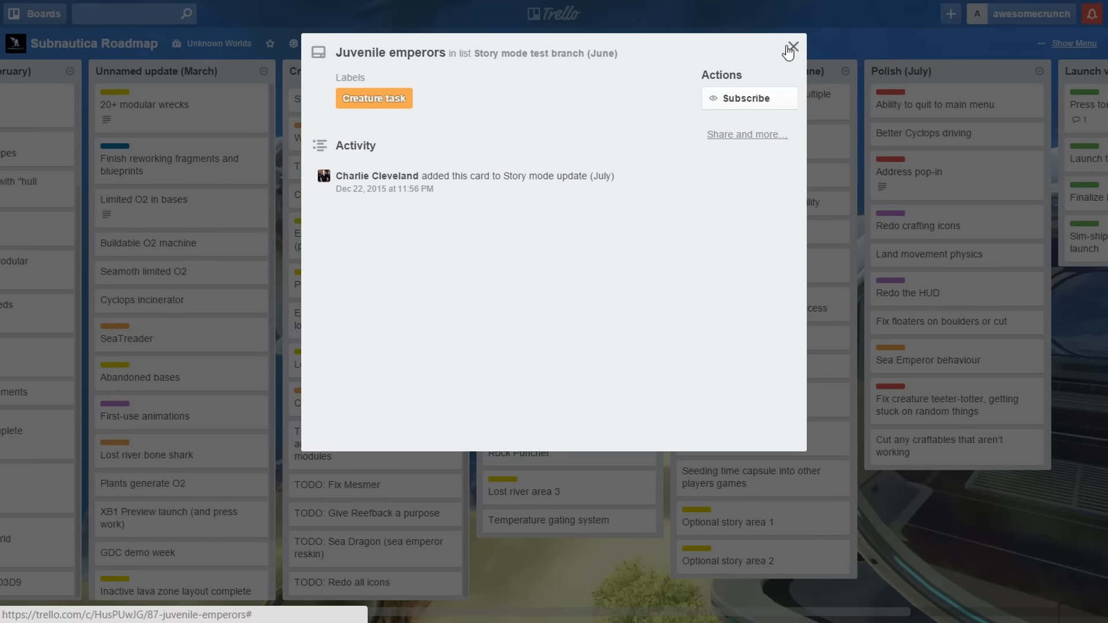
pyautogui.click(793, 46)
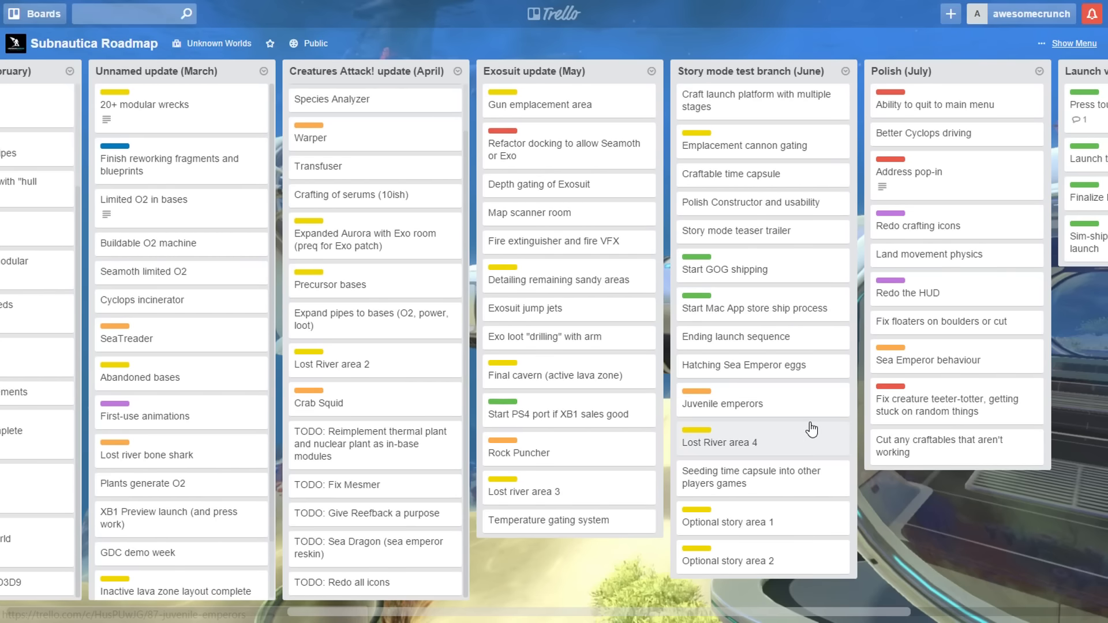
pyautogui.moveTo(800, 265)
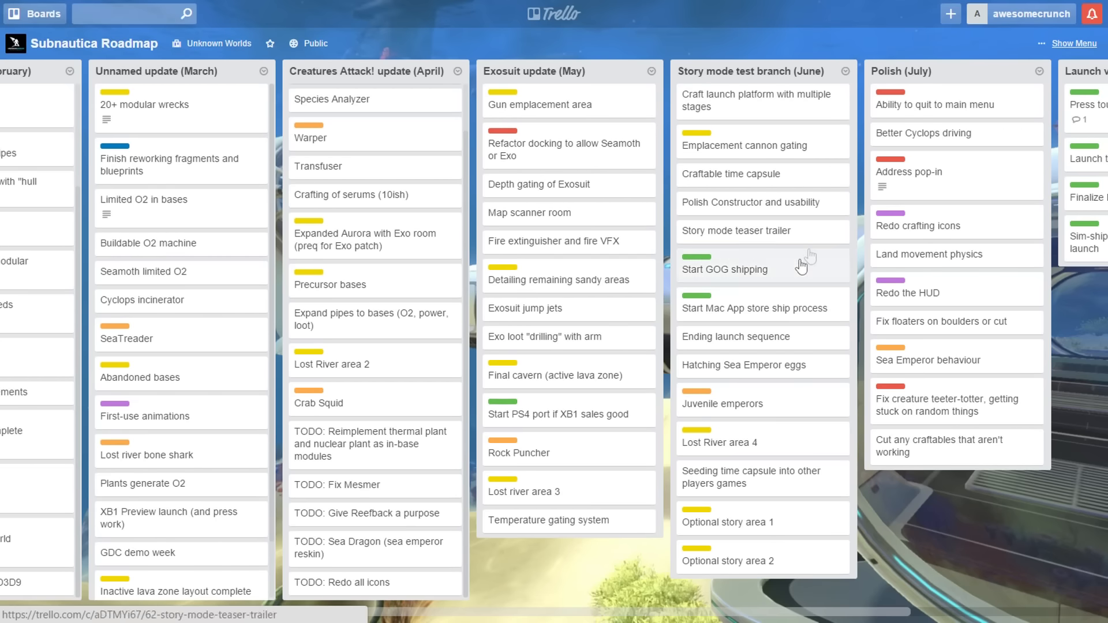
# - Scroll the roadmap right to show the Launch v1.0? (August) list
pyautogui.hscroll(3)
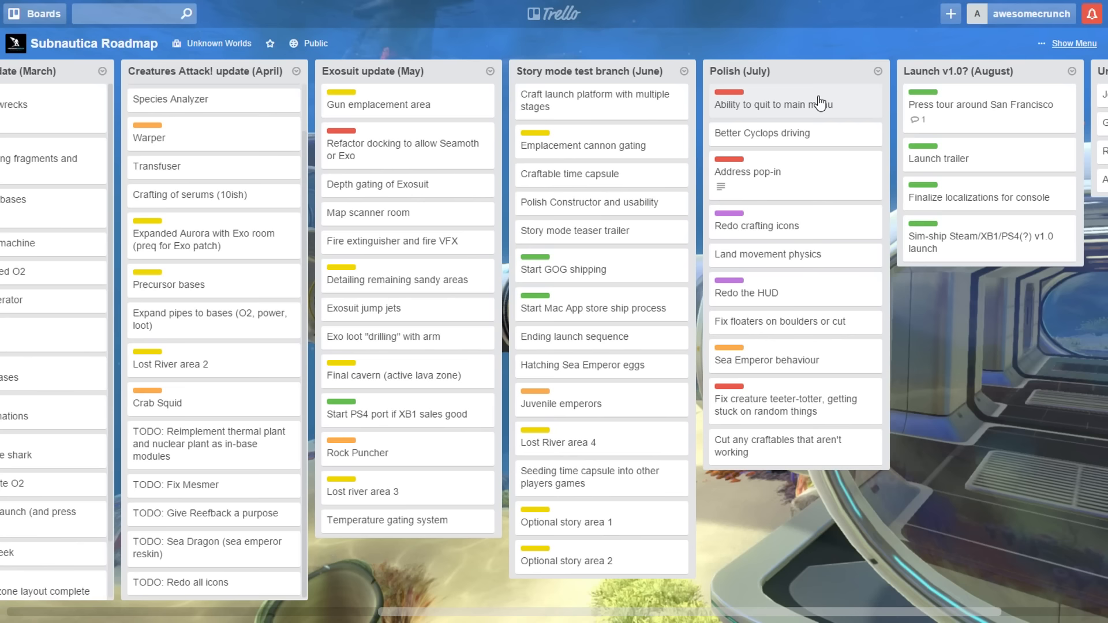
pyautogui.moveTo(843, 446)
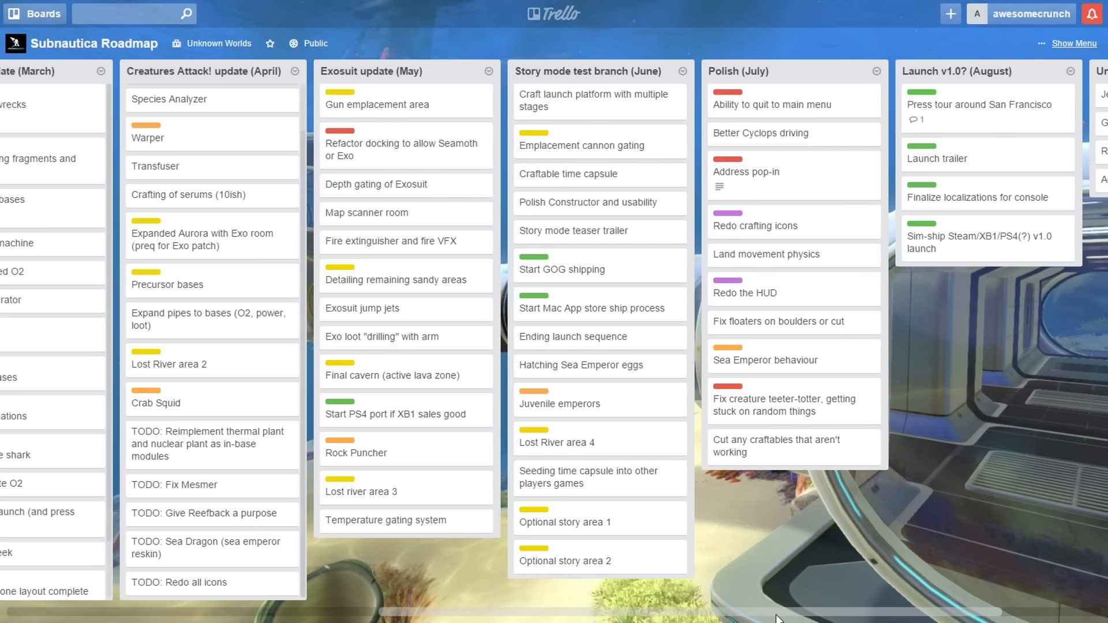
# - Read the Press tour around San Francisco and Sim-ship launch cards in the August list
pyautogui.hscroll(3)
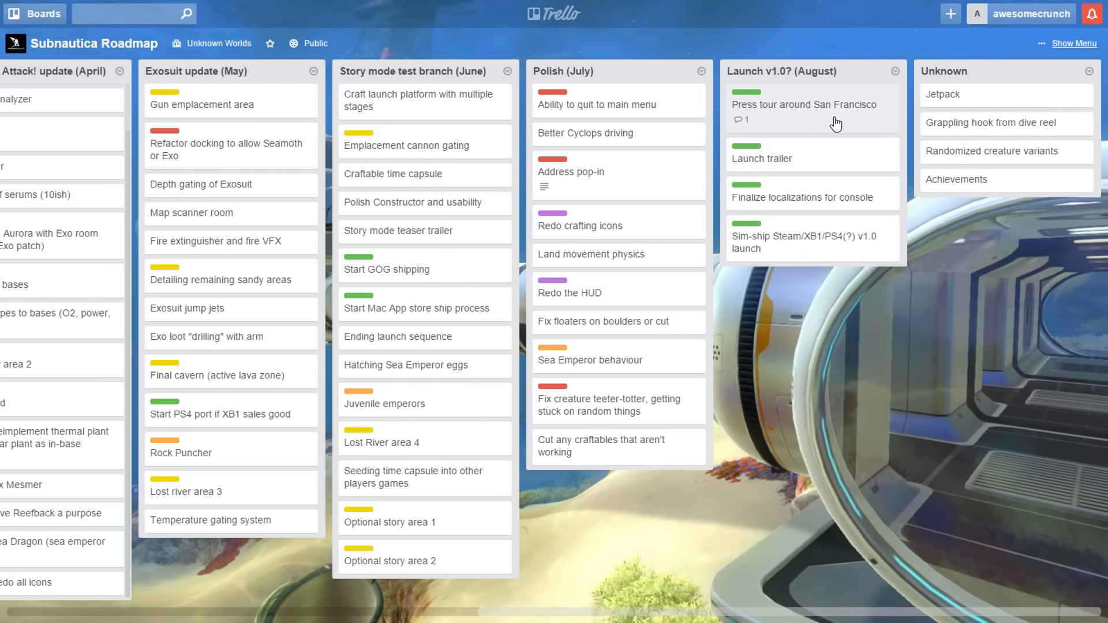
pyautogui.click(804, 104)
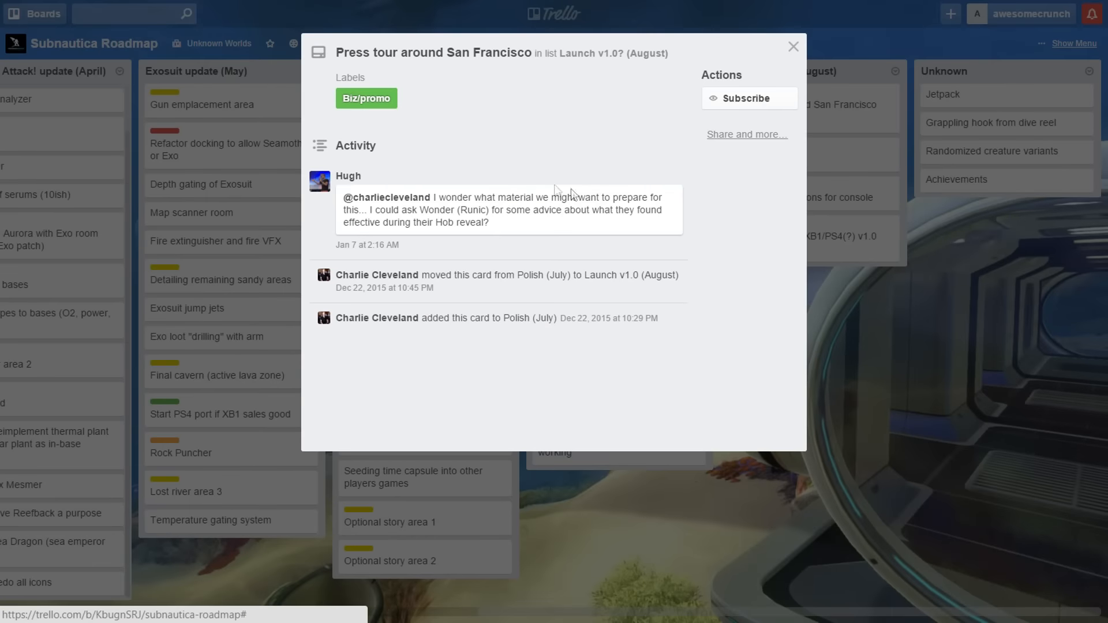
pyautogui.moveTo(778, 72)
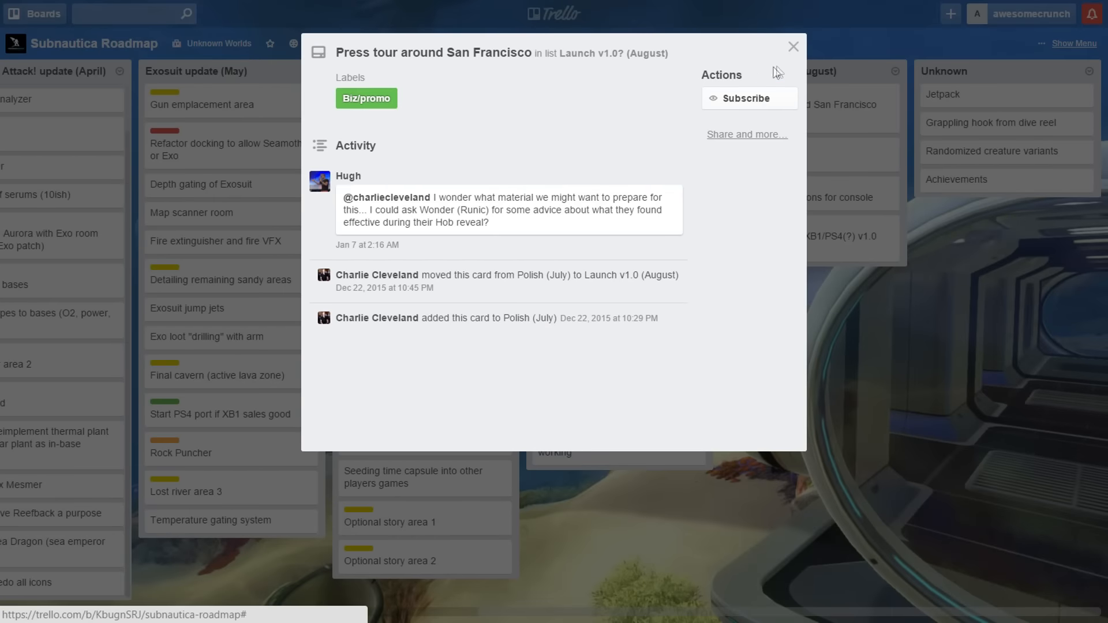
pyautogui.click(793, 46)
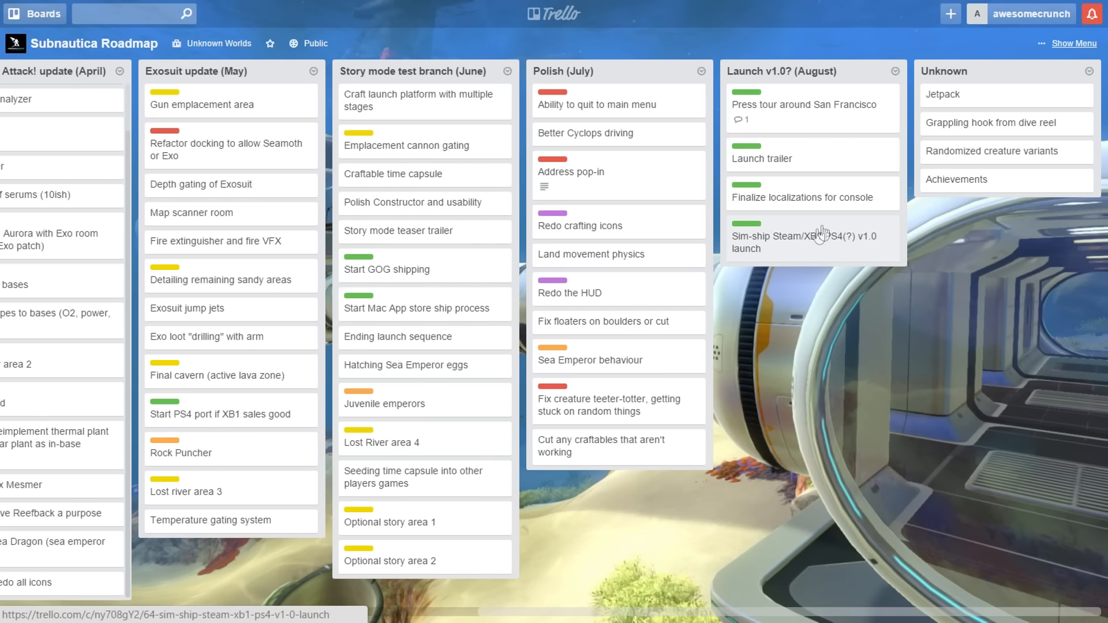
pyautogui.moveTo(825, 250)
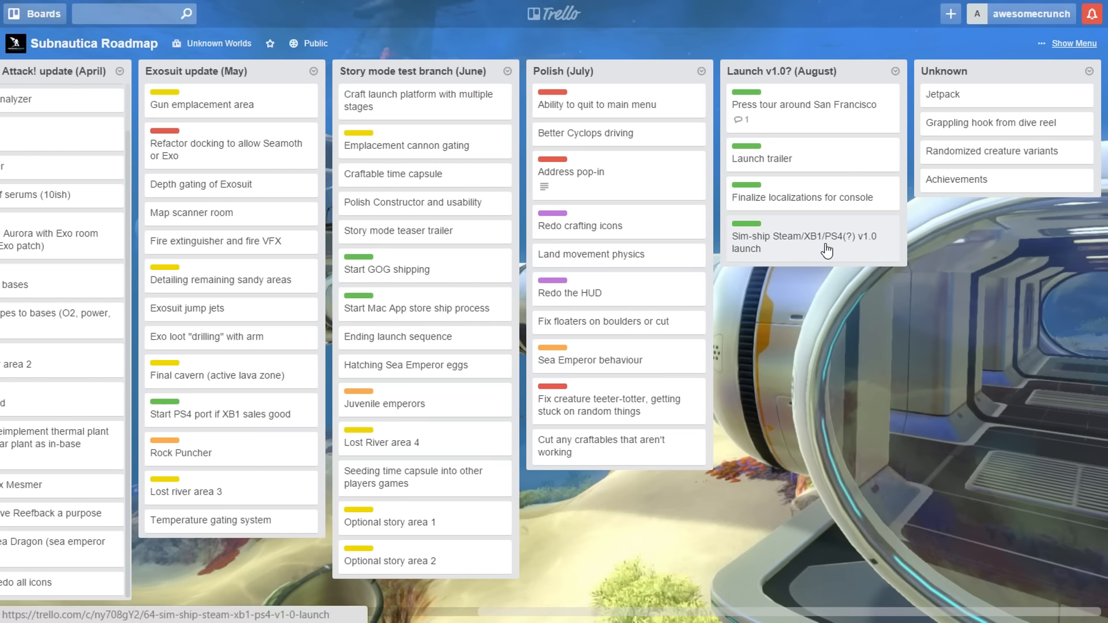
pyautogui.click(803, 242)
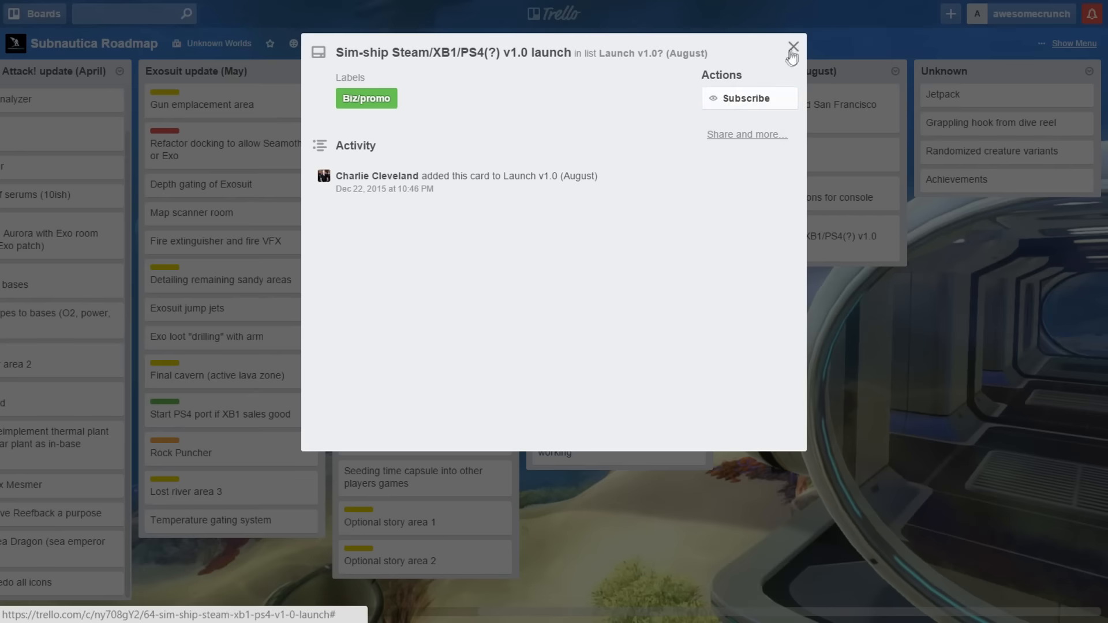
pyautogui.click(793, 47)
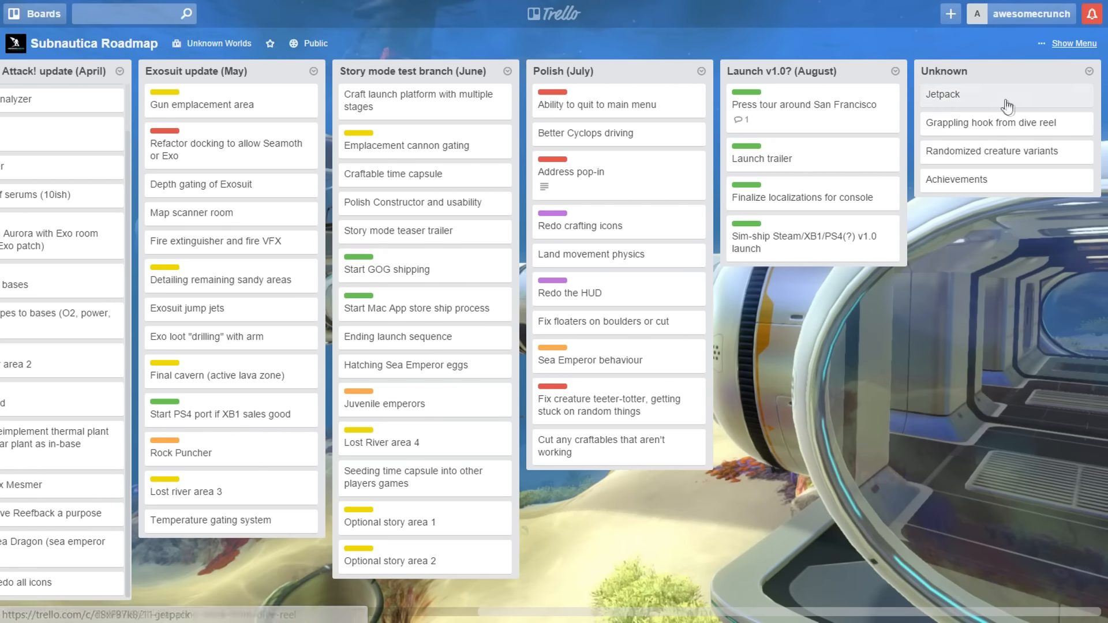
# - Read the Jetpack and Grappling hook from dive reel cards, then scroll back to Done
pyautogui.click(942, 94)
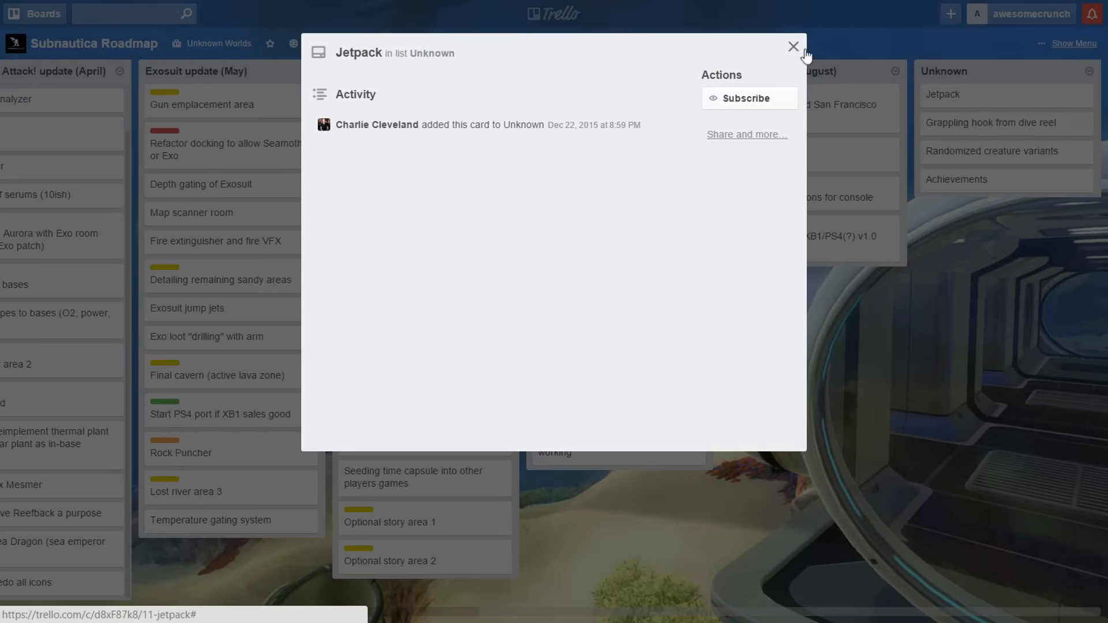
pyautogui.click(989, 122)
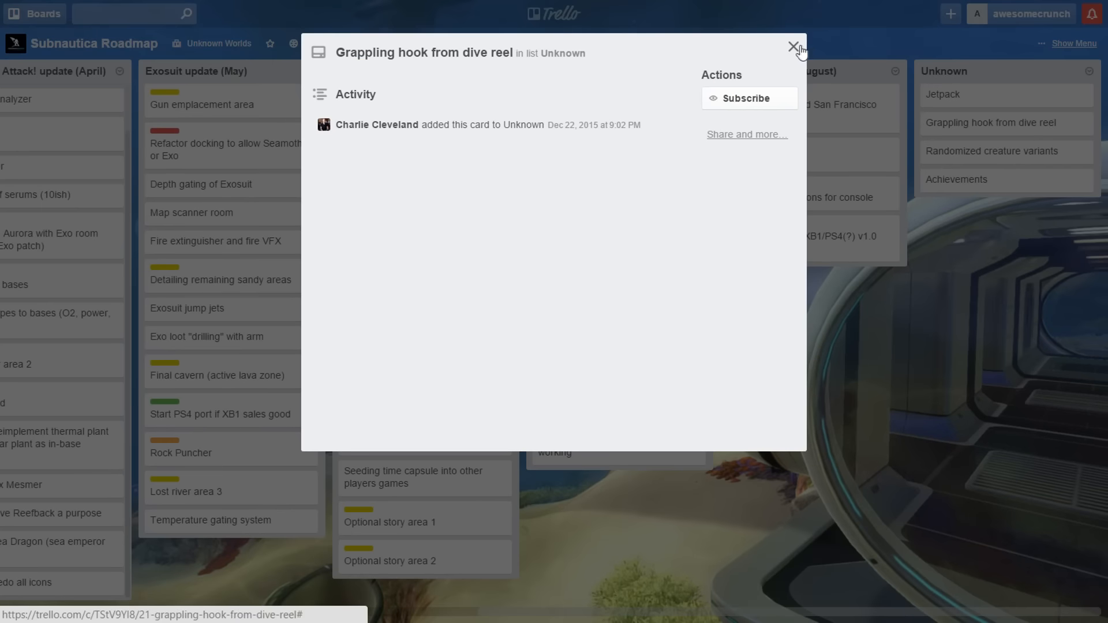
pyautogui.click(794, 47)
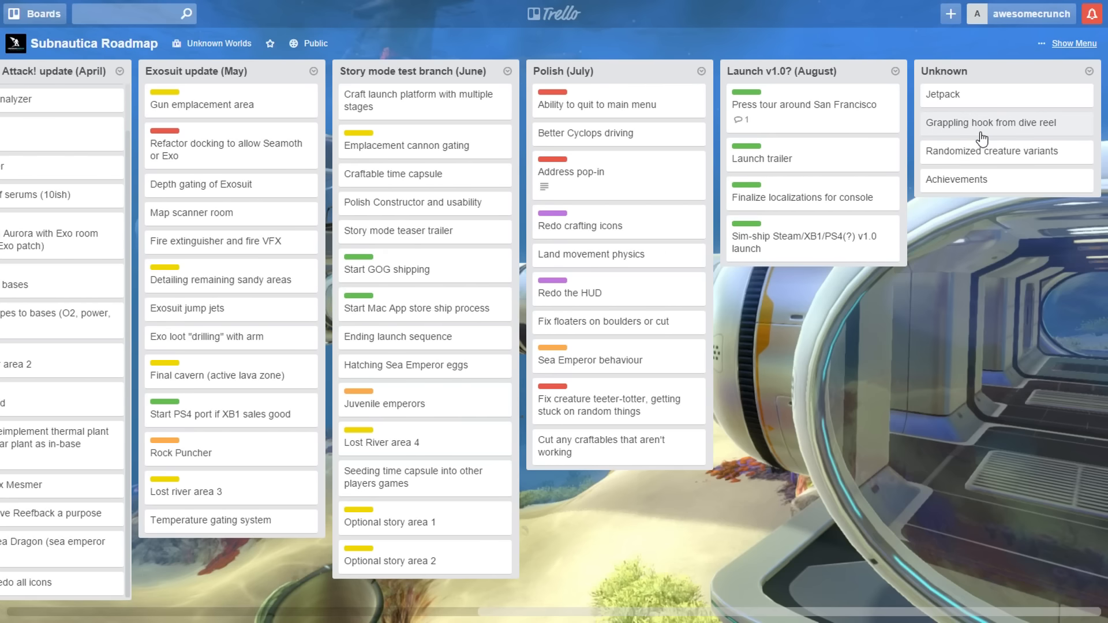
pyautogui.moveTo(990, 122)
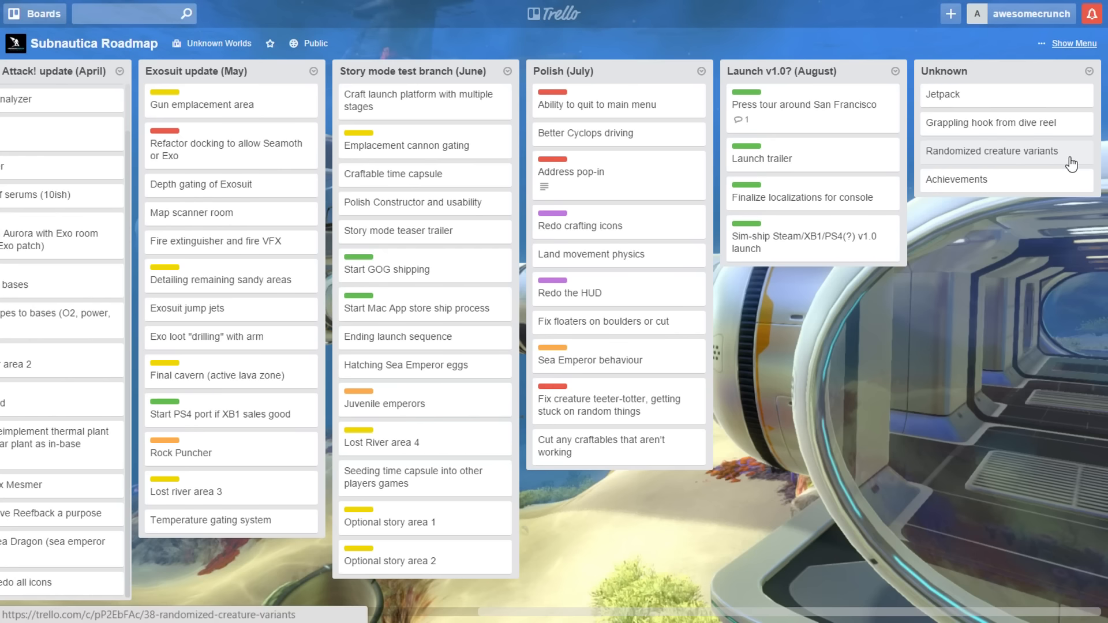
pyautogui.moveTo(1082, 159)
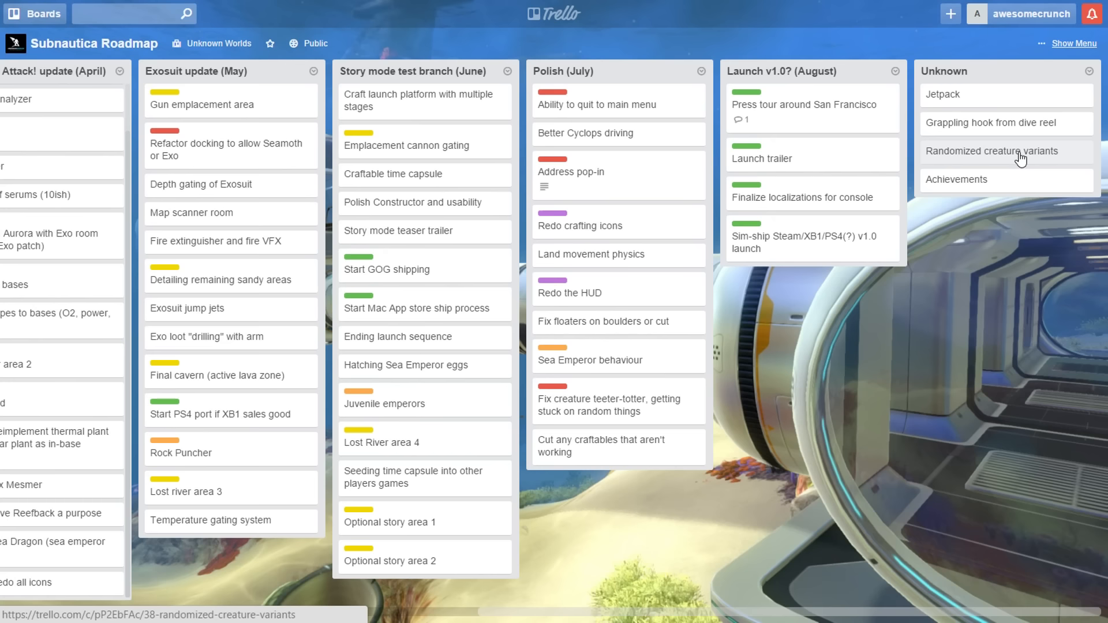
pyautogui.moveTo(1046, 202)
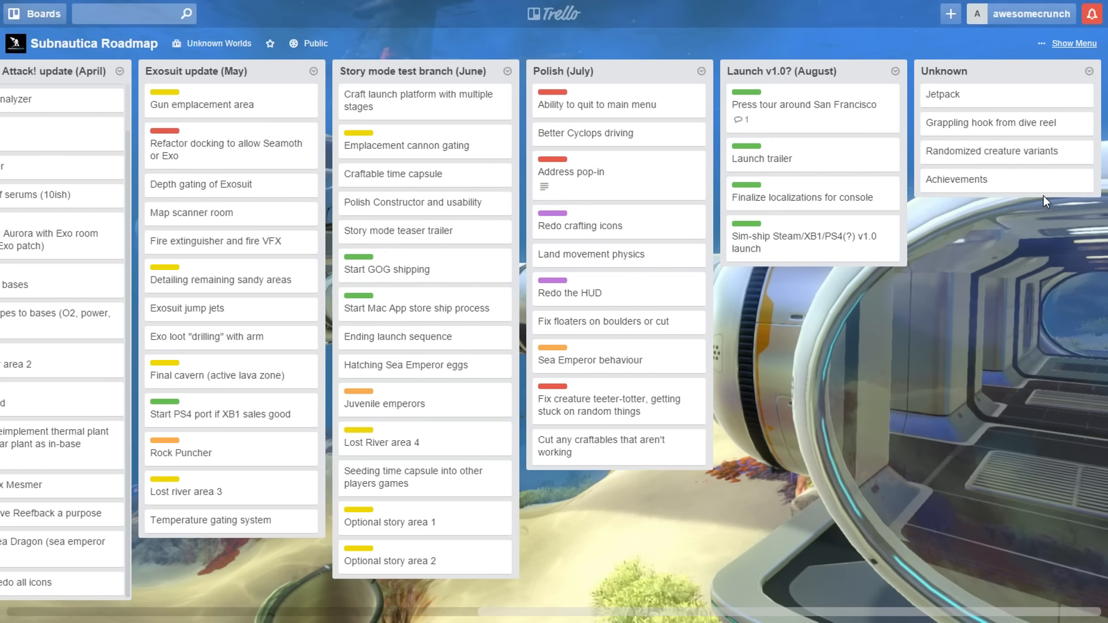
pyautogui.moveTo(911, 242)
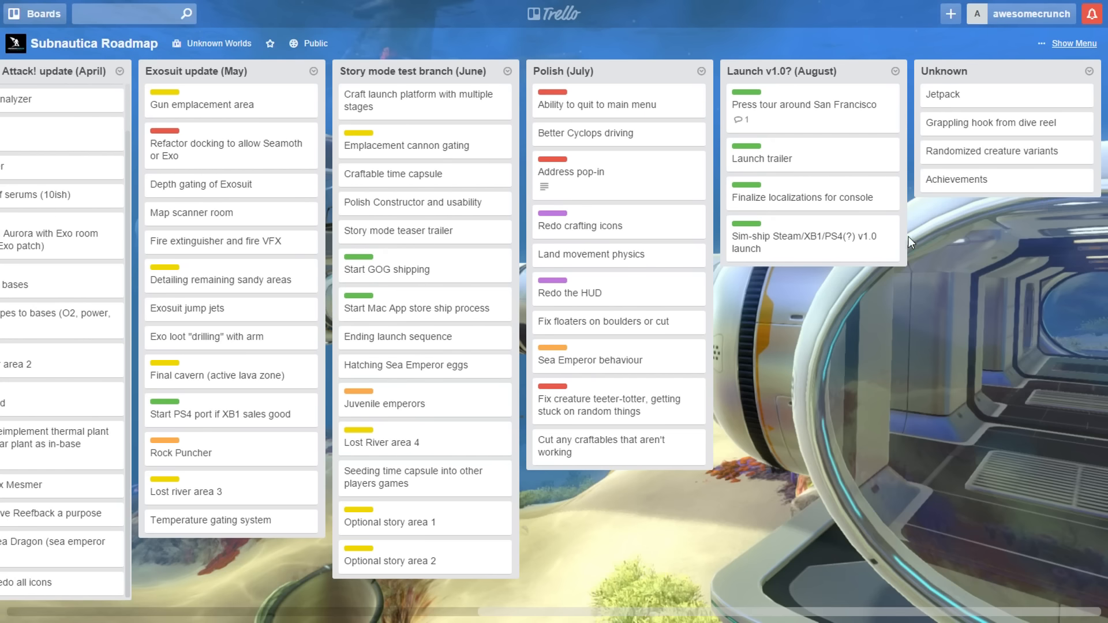
pyautogui.hscroll(-3)
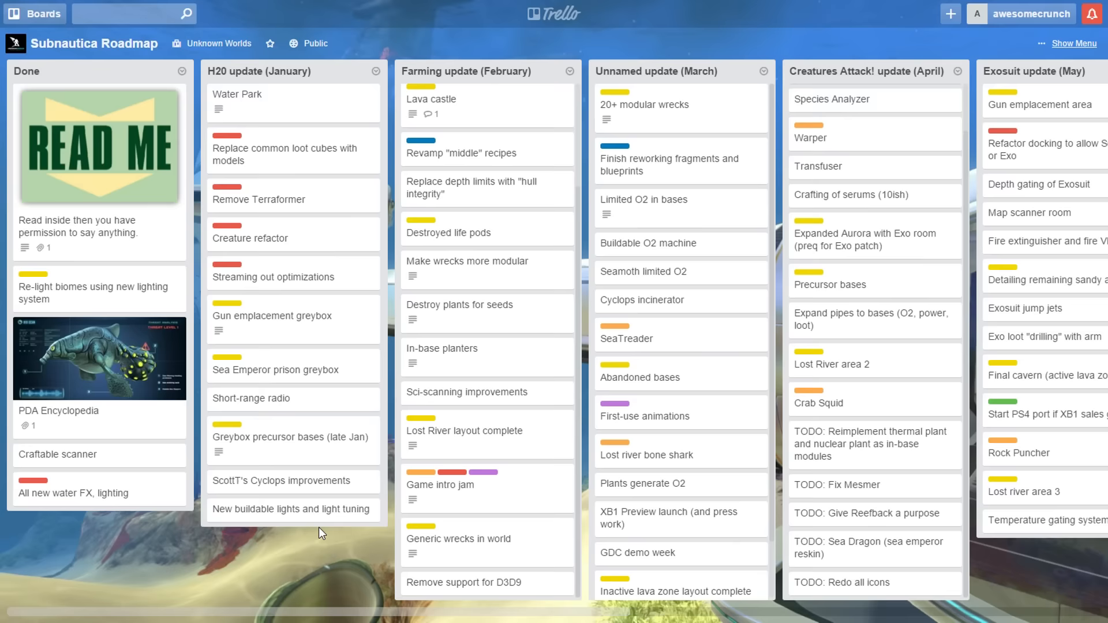
pyautogui.hscroll(3)
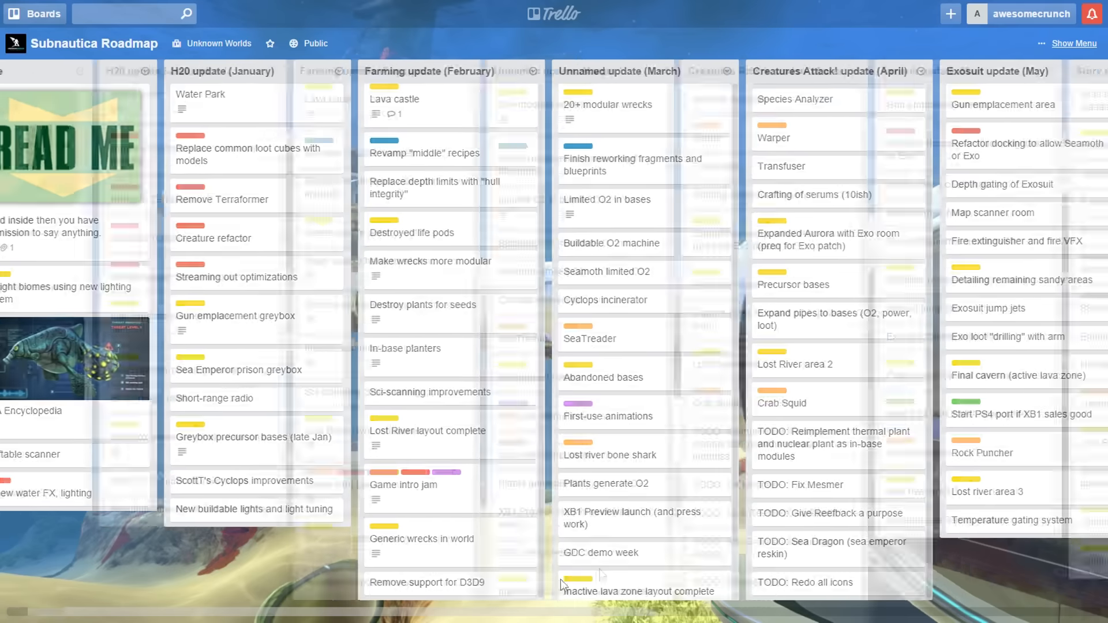
pyautogui.hscroll(3)
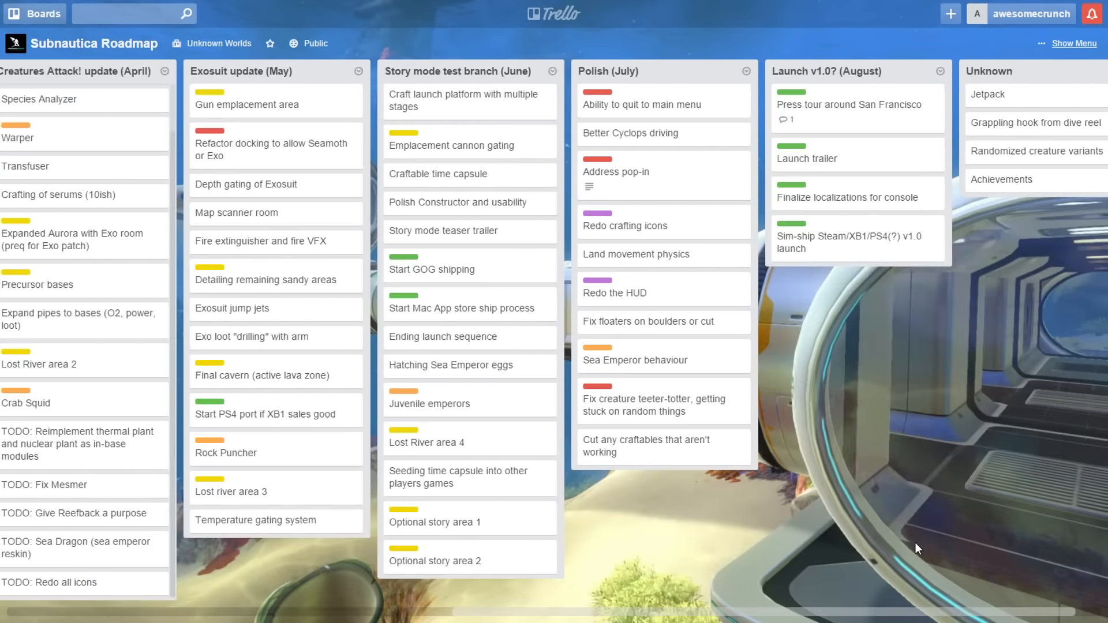
pyautogui.hscroll(-3)
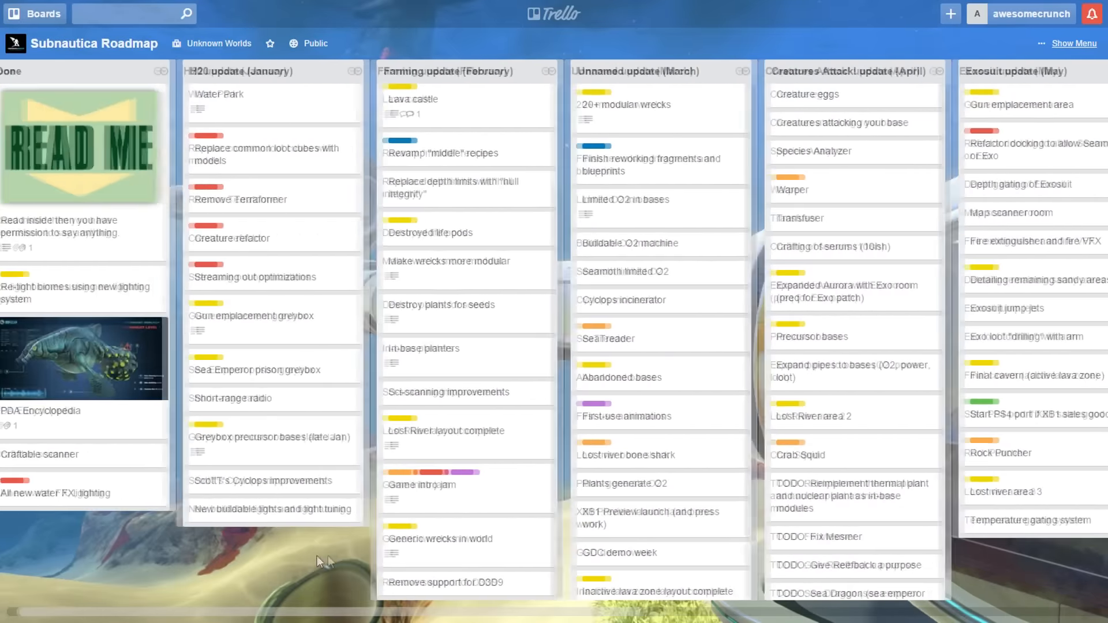
pyautogui.hscroll(3)
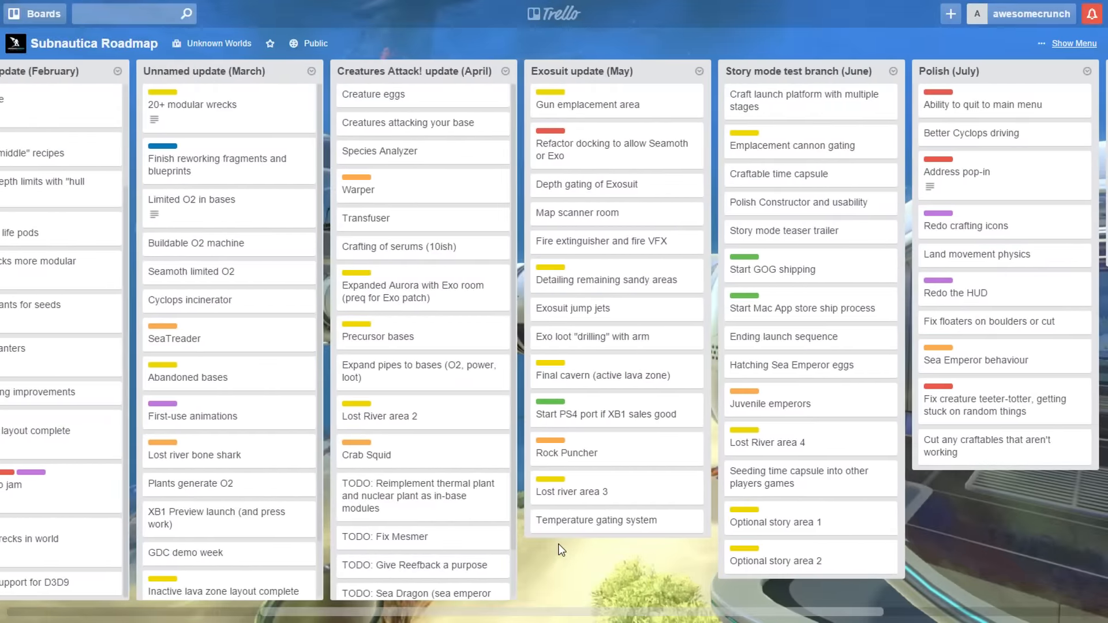
pyautogui.hscroll(3)
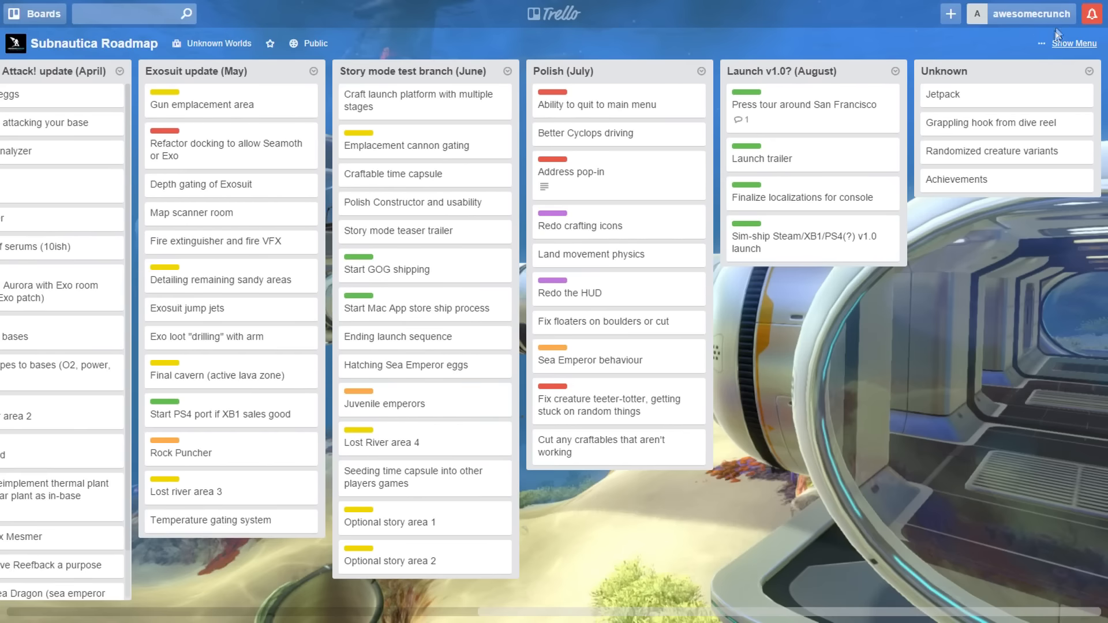
pyautogui.click(1075, 43)
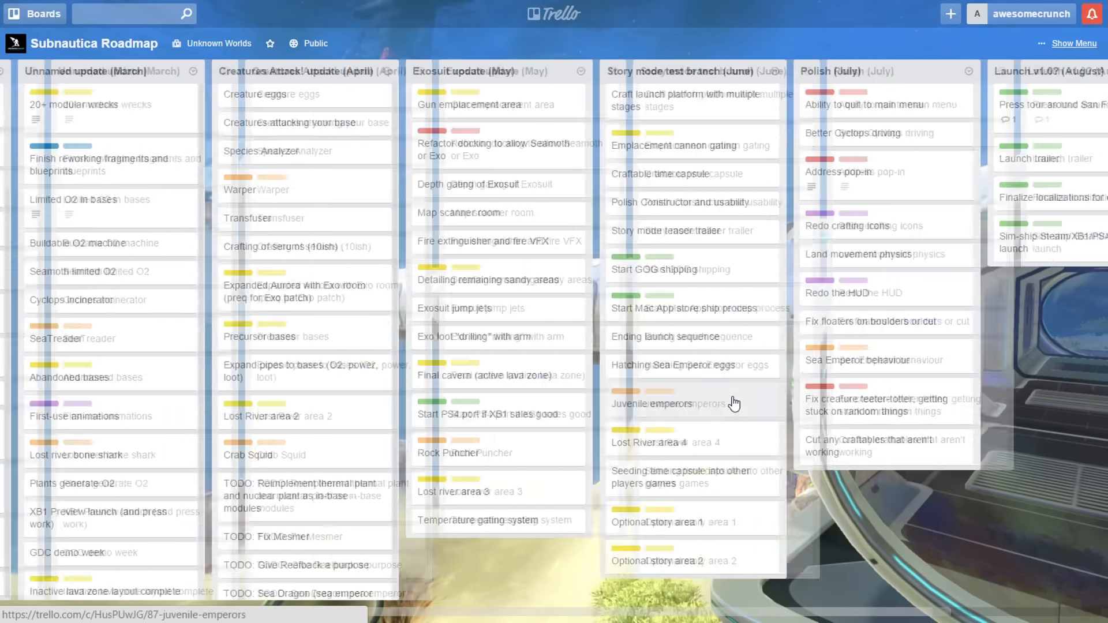
pyautogui.hscroll(-3)
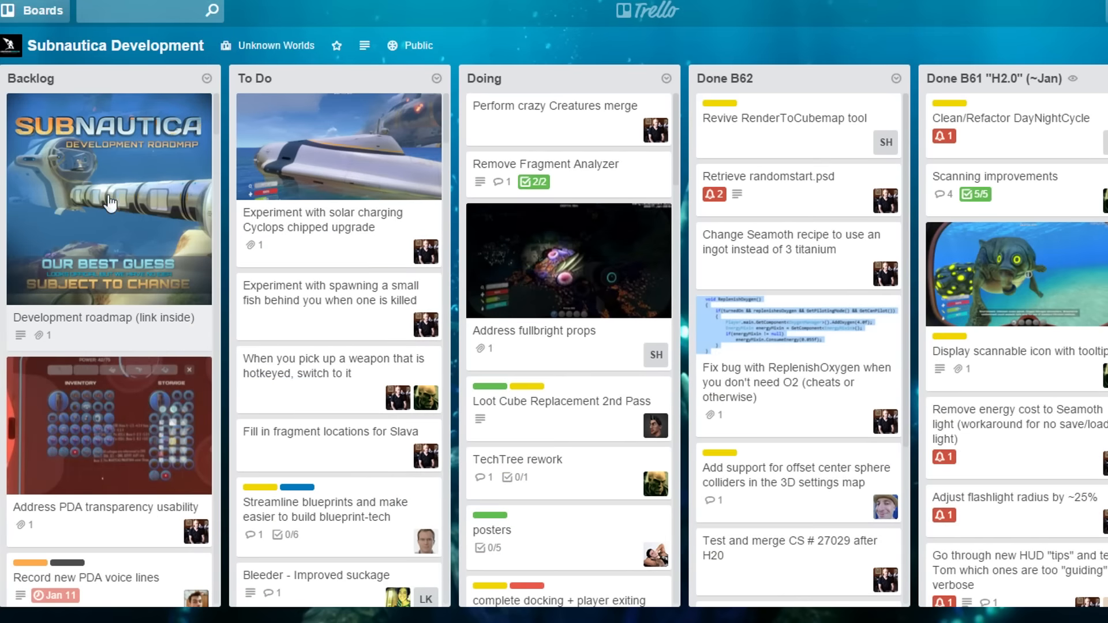
pyautogui.moveTo(100, 220)
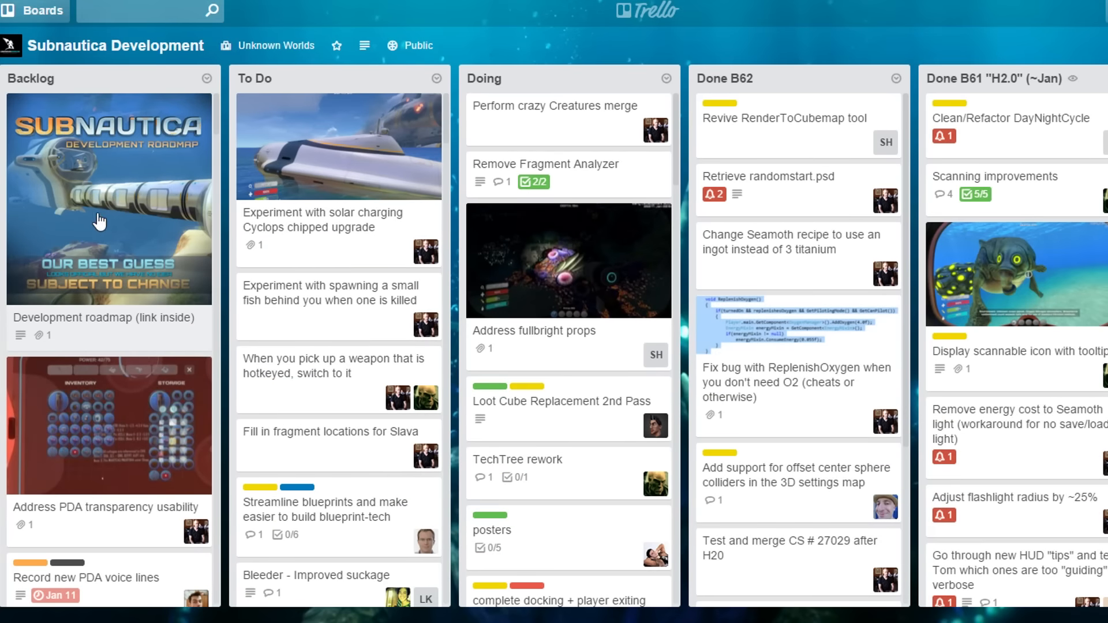
# - View the roadmap image on the Development roadmap card, then close the preview
pyautogui.click(105, 318)
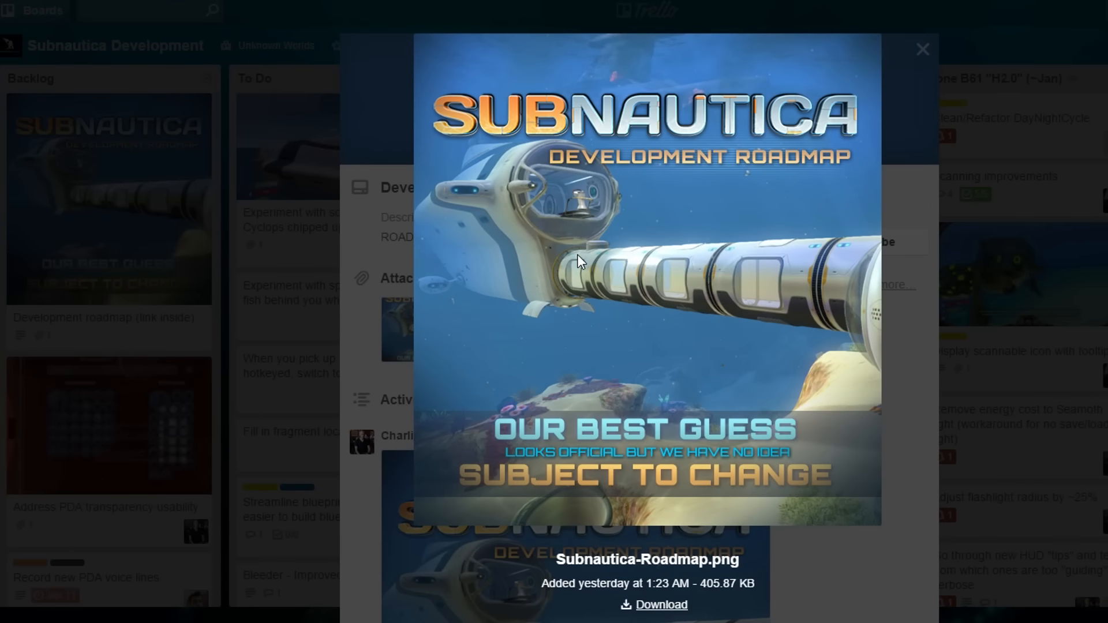
pyautogui.moveTo(578, 296)
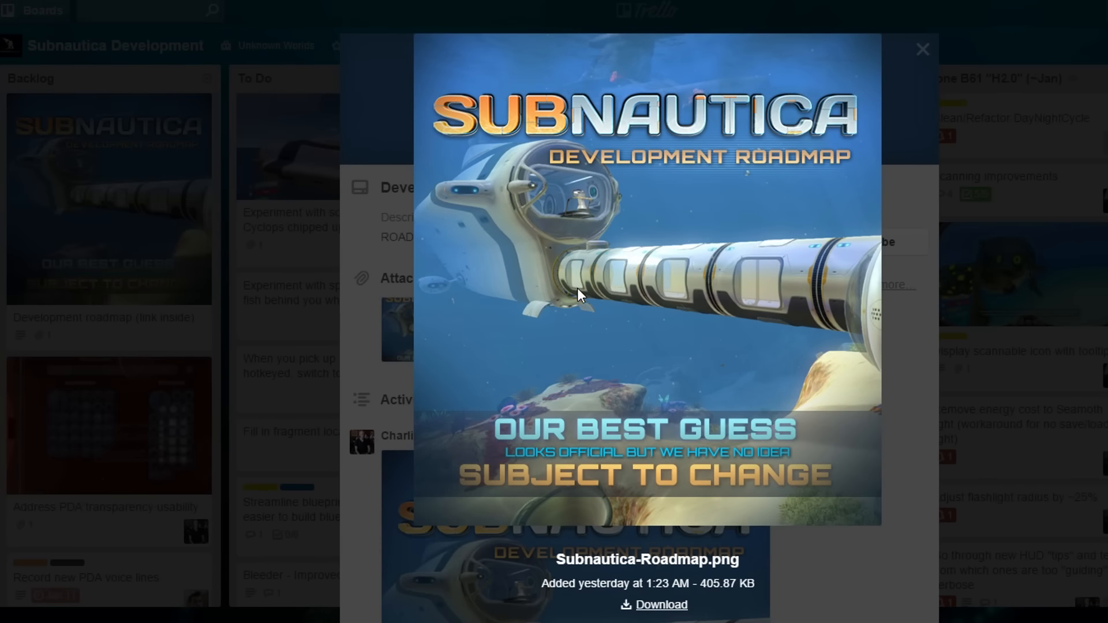
pyautogui.click(923, 48)
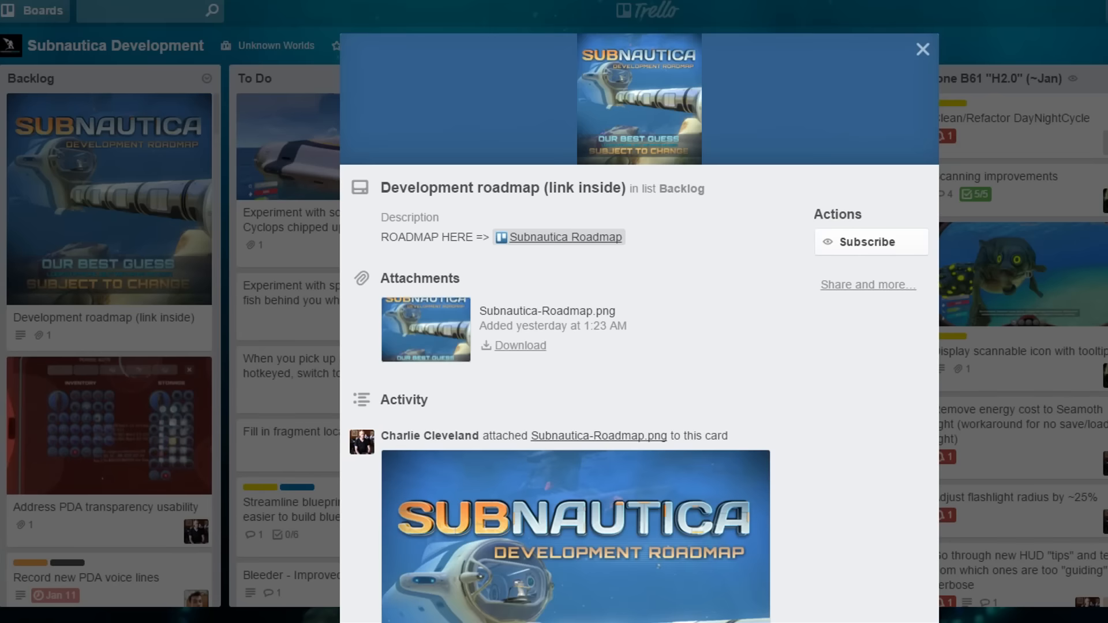
pyautogui.scroll(-3)
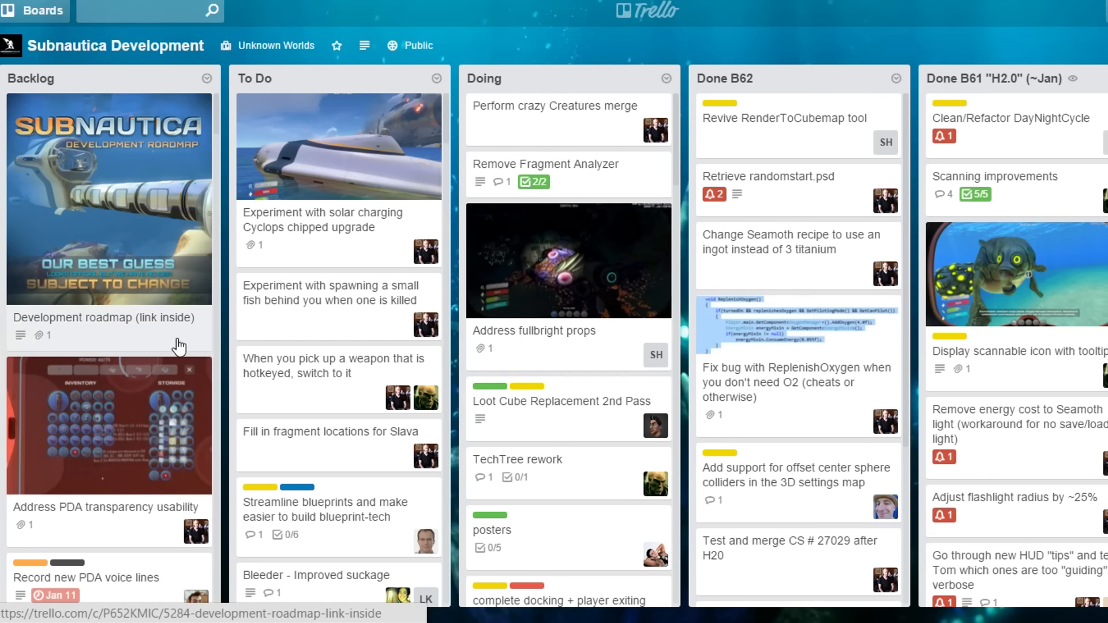
pyautogui.scroll(-3)
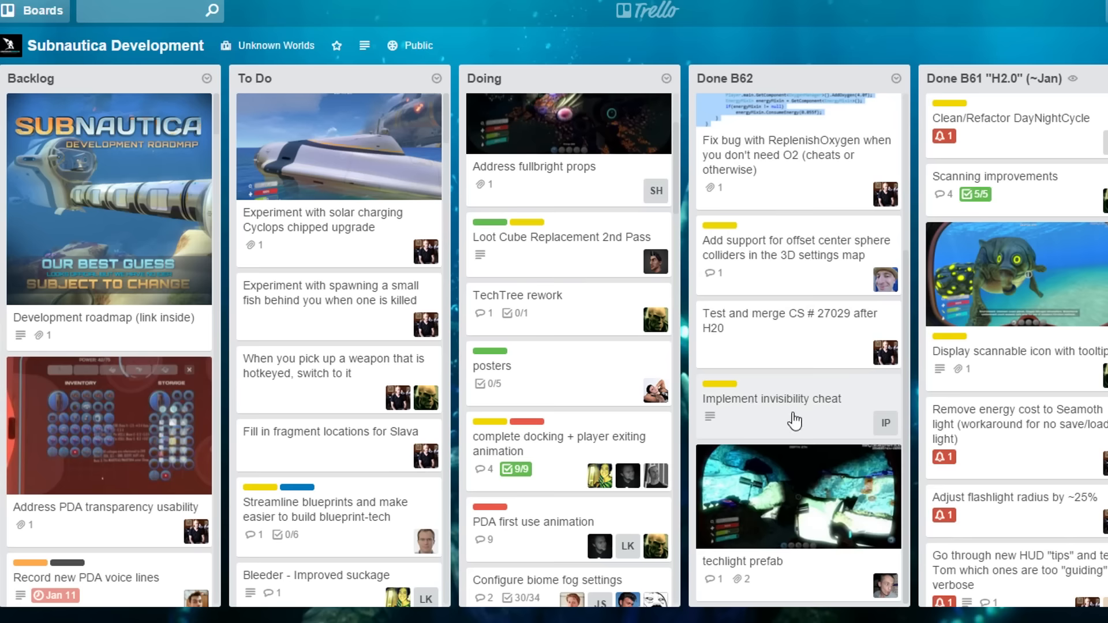
pyautogui.click(771, 399)
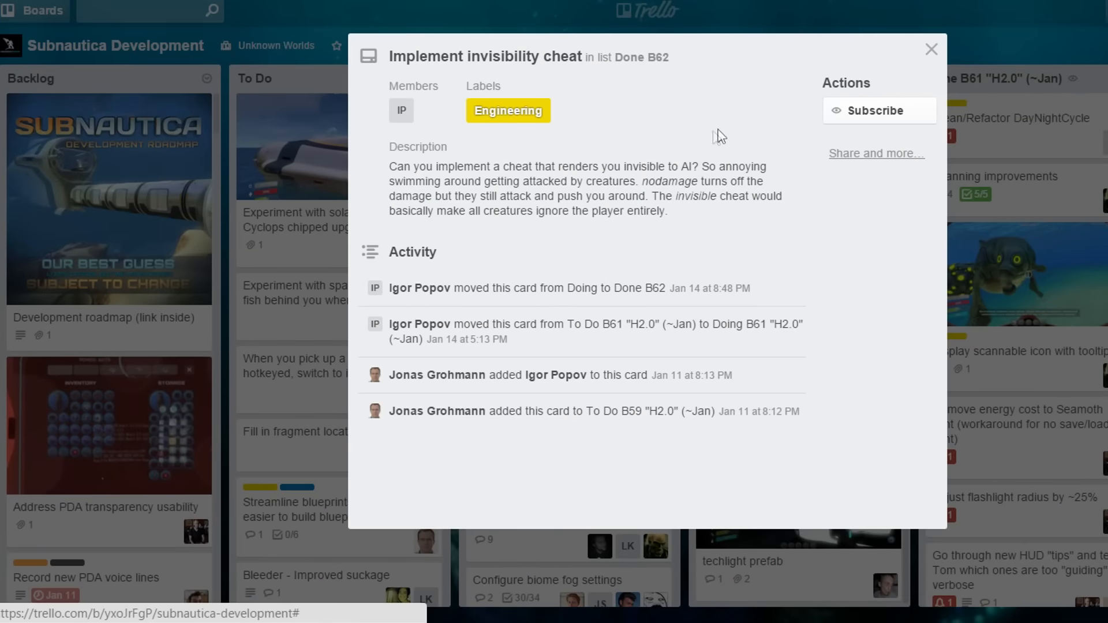
pyautogui.moveTo(652, 170)
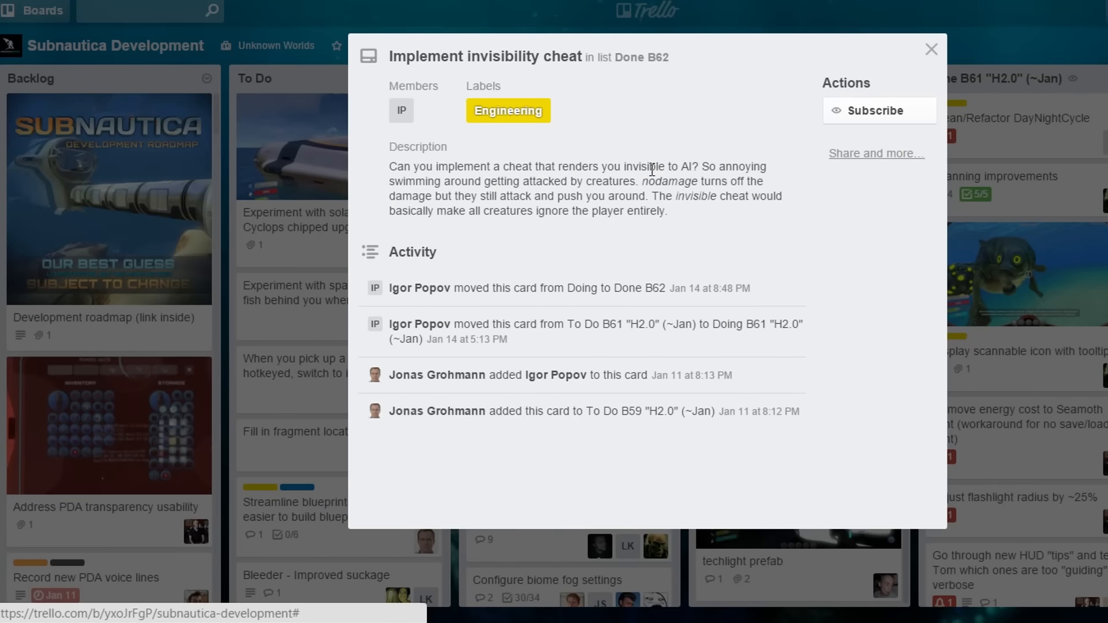
pyautogui.moveTo(707, 222)
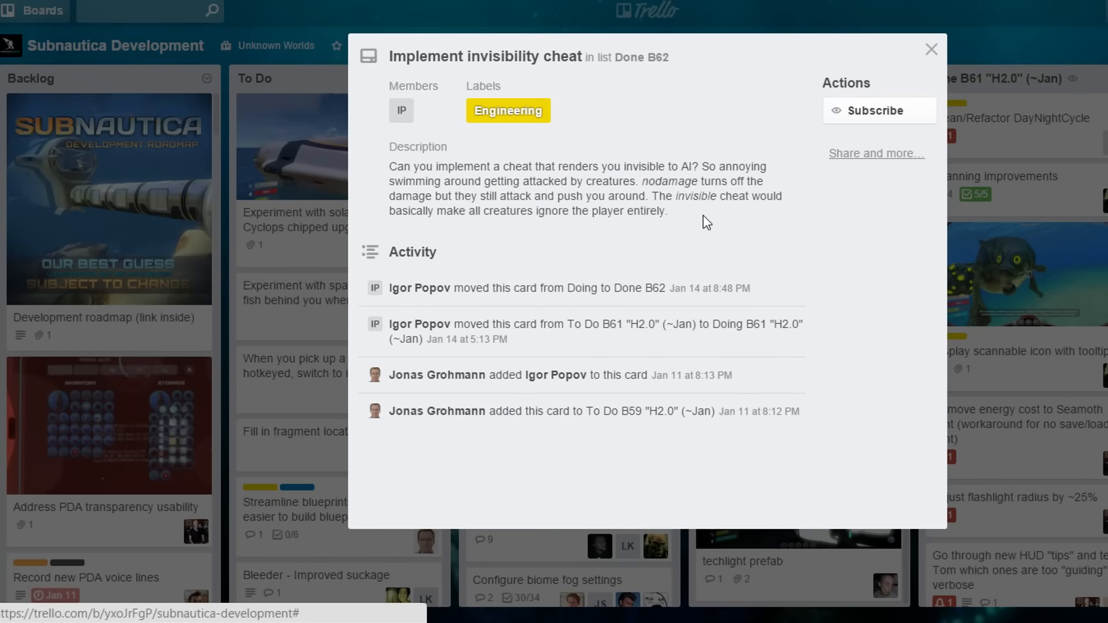
pyautogui.moveTo(676, 227)
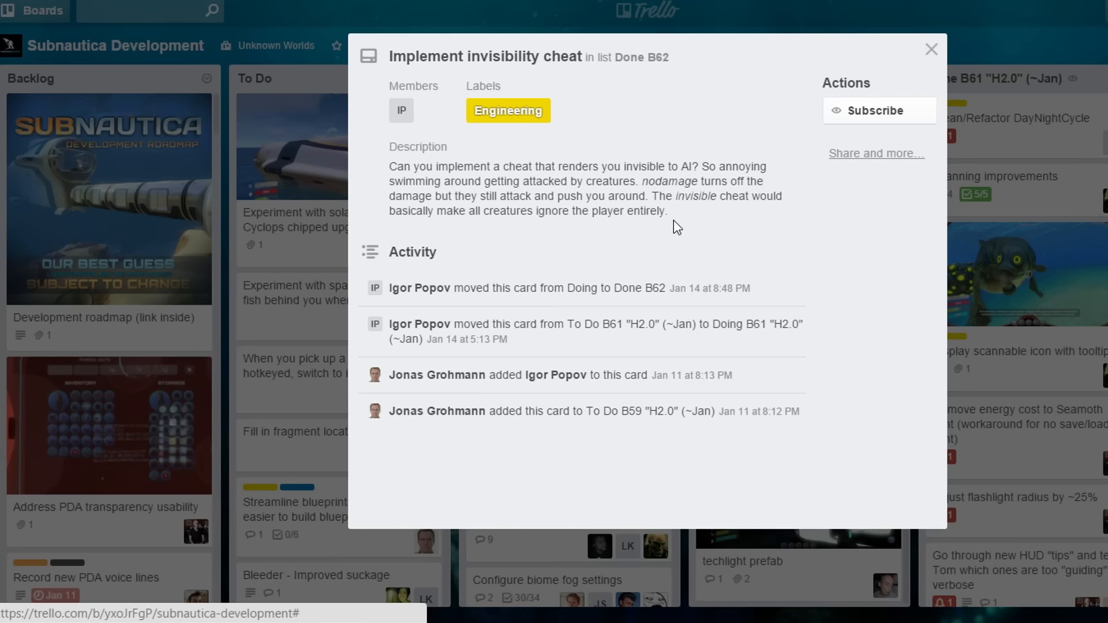
pyautogui.moveTo(775, 201)
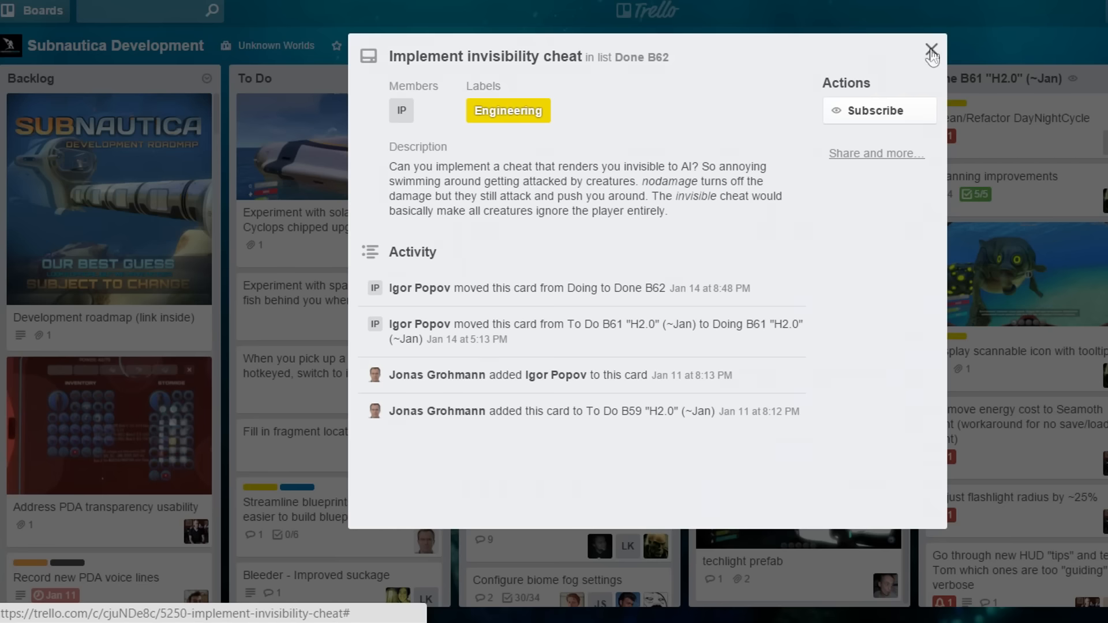
pyautogui.click(931, 51)
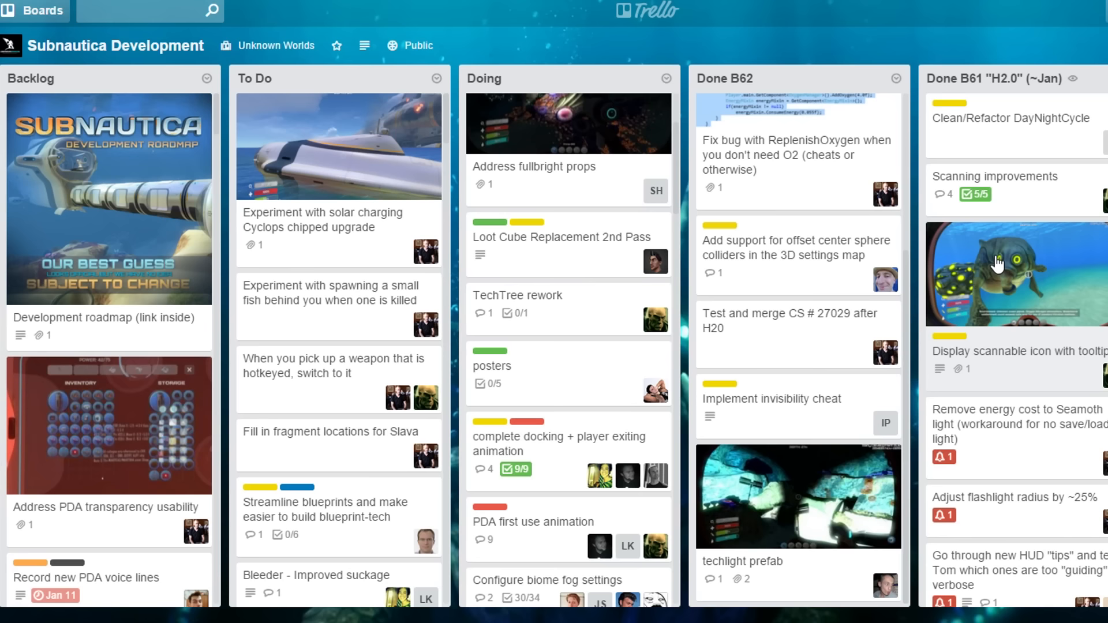
pyautogui.moveTo(1054, 246)
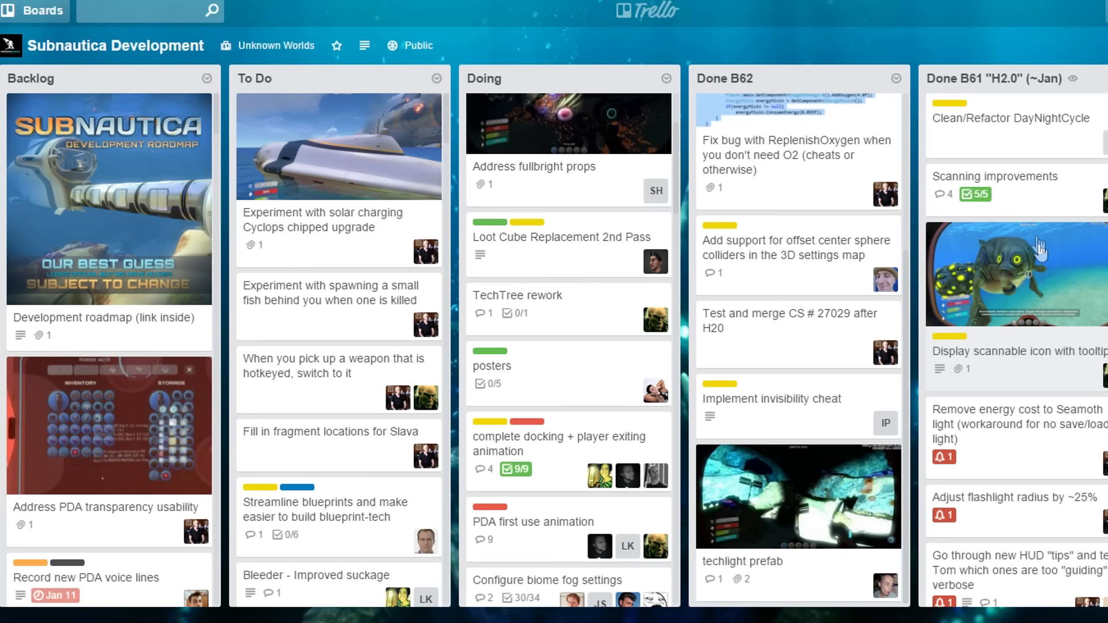
pyautogui.moveTo(572, 240)
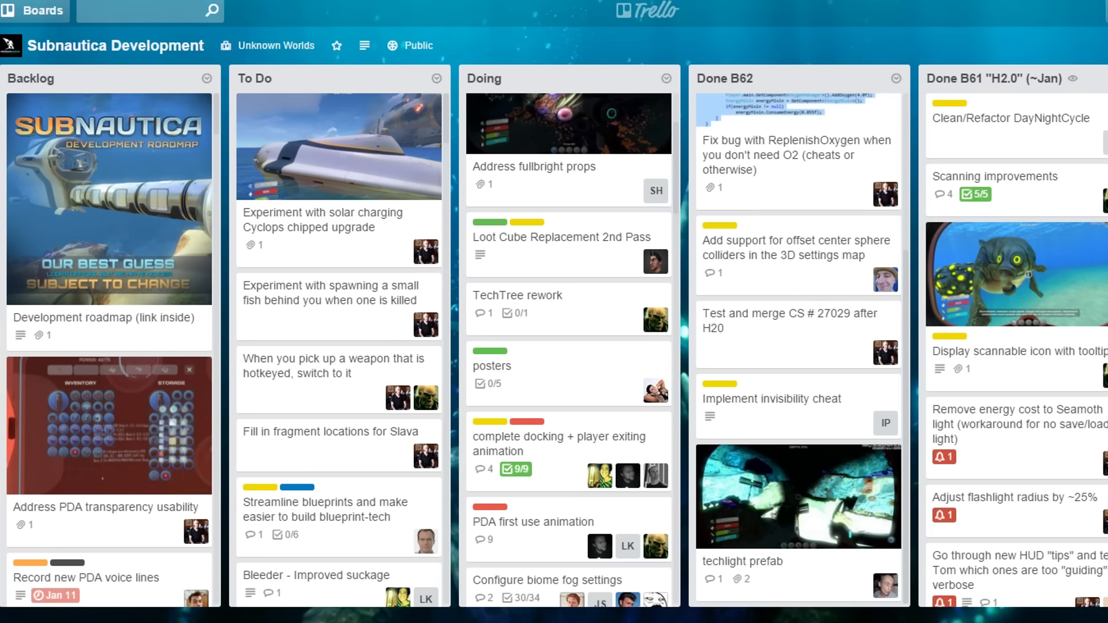
pyautogui.moveTo(83, 335)
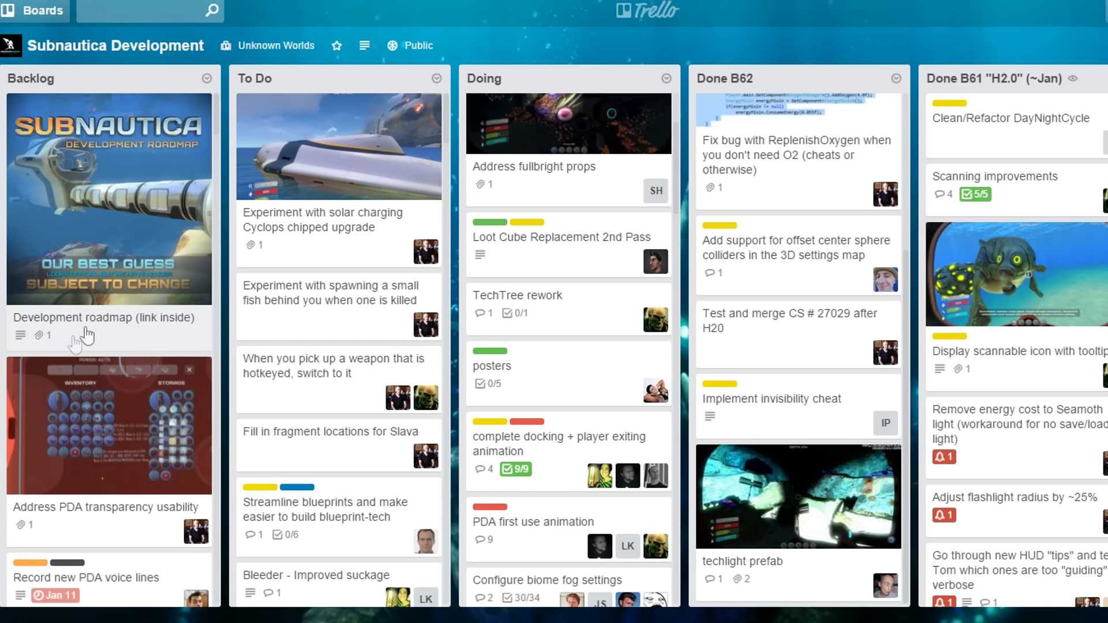
pyautogui.moveTo(94, 243)
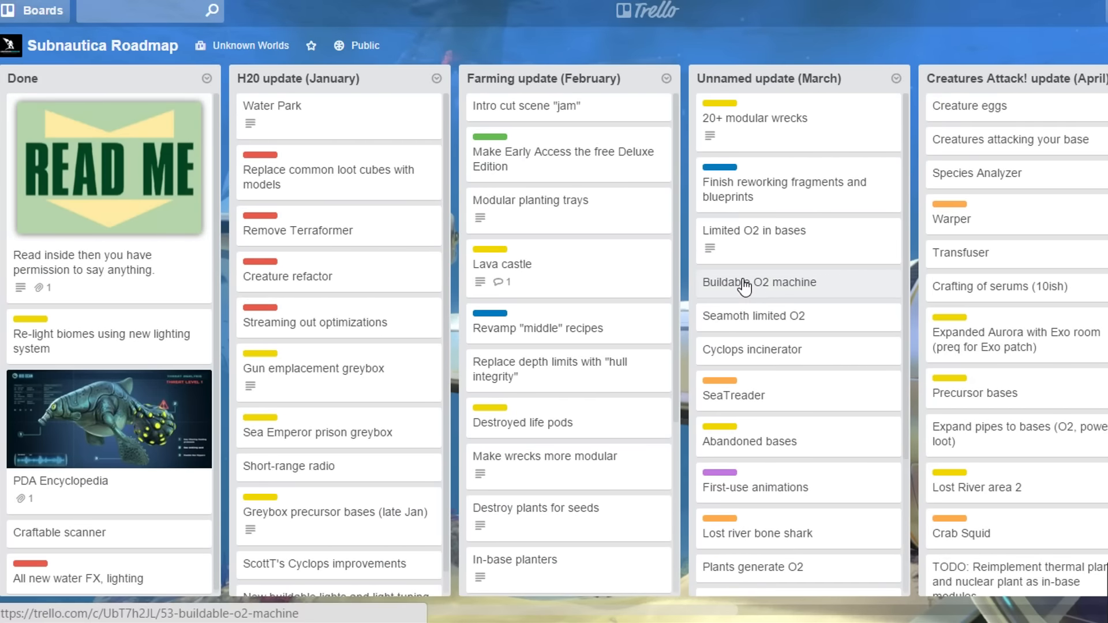
pyautogui.moveTo(705, 309)
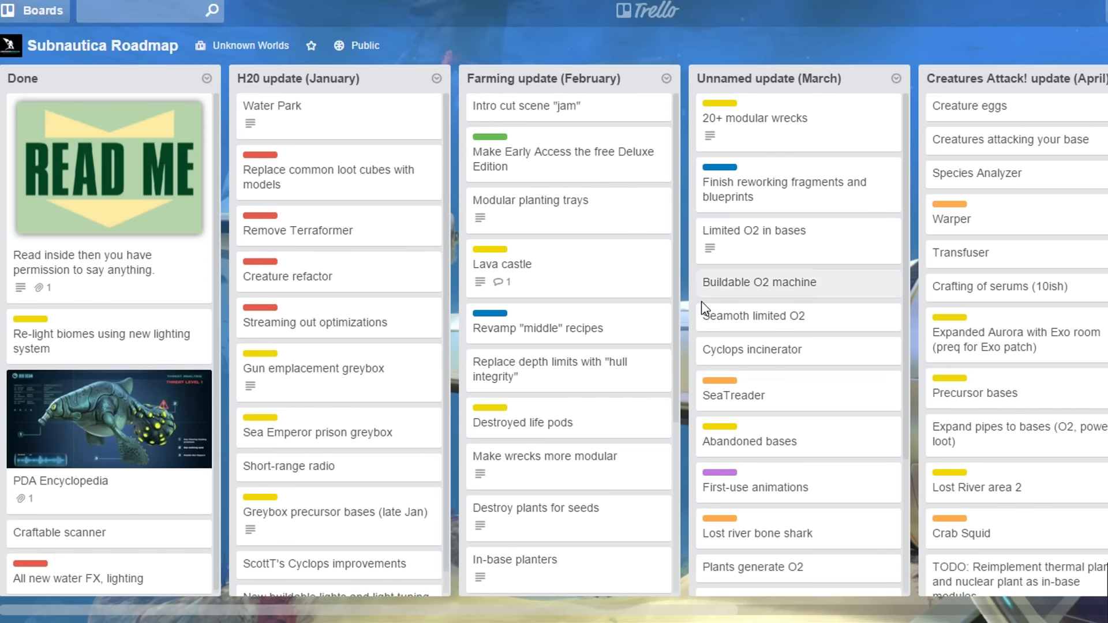
pyautogui.moveTo(691, 70)
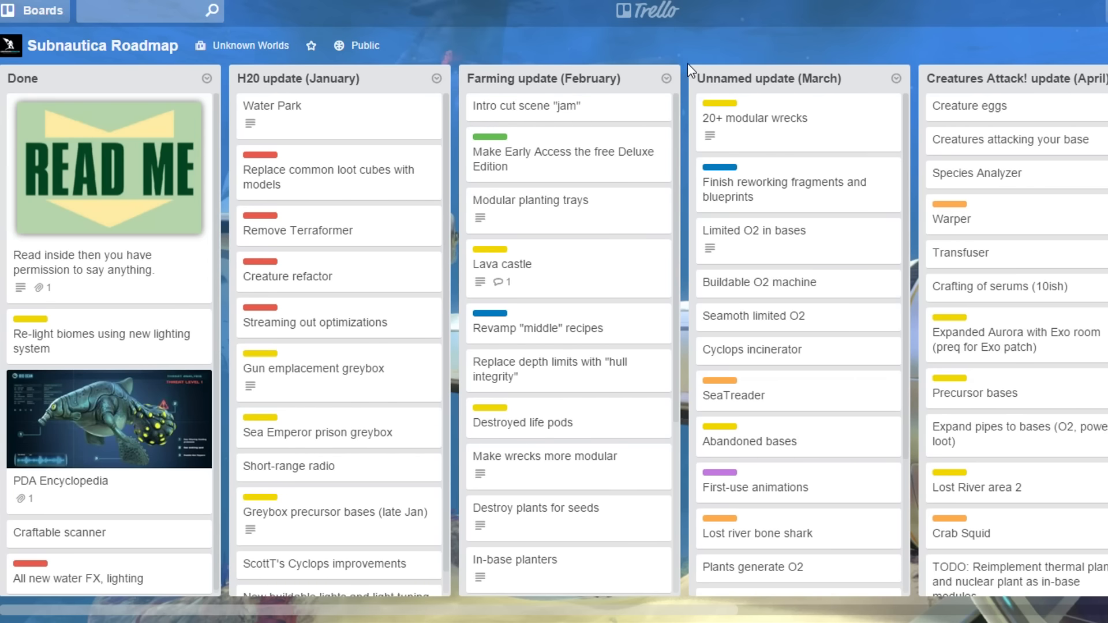
pyautogui.moveTo(681, 61)
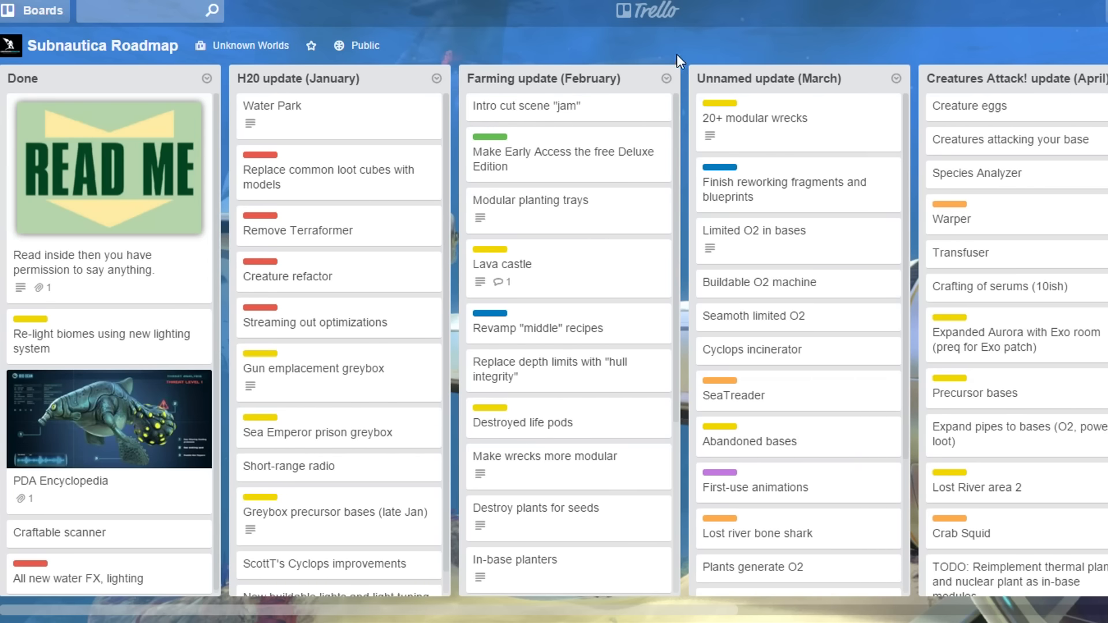
pyautogui.moveTo(681, 73)
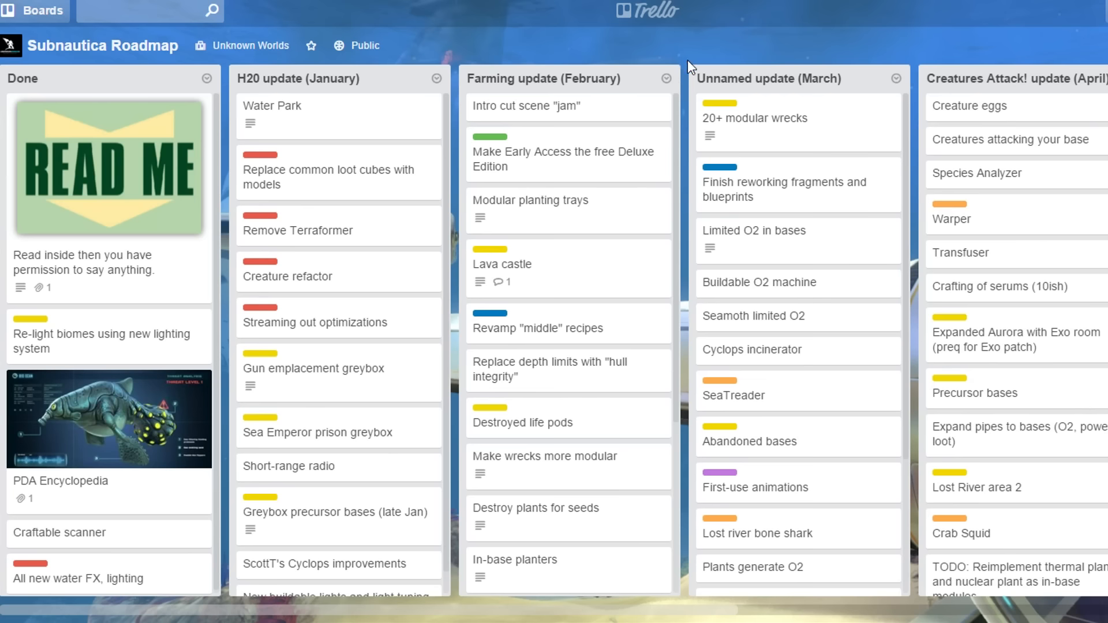
pyautogui.moveTo(666, 205)
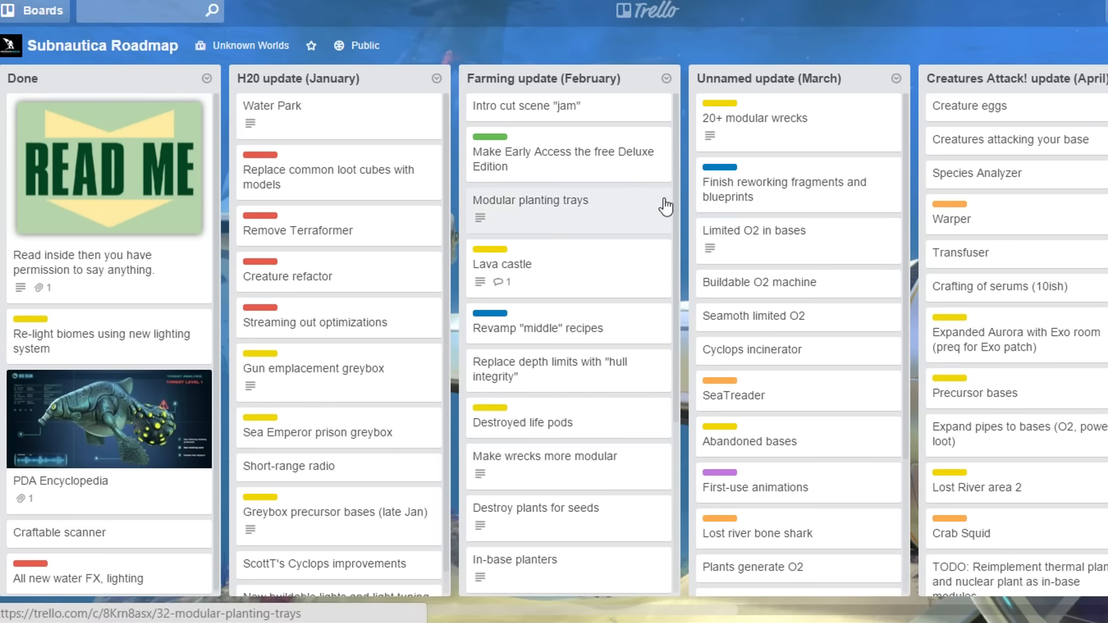